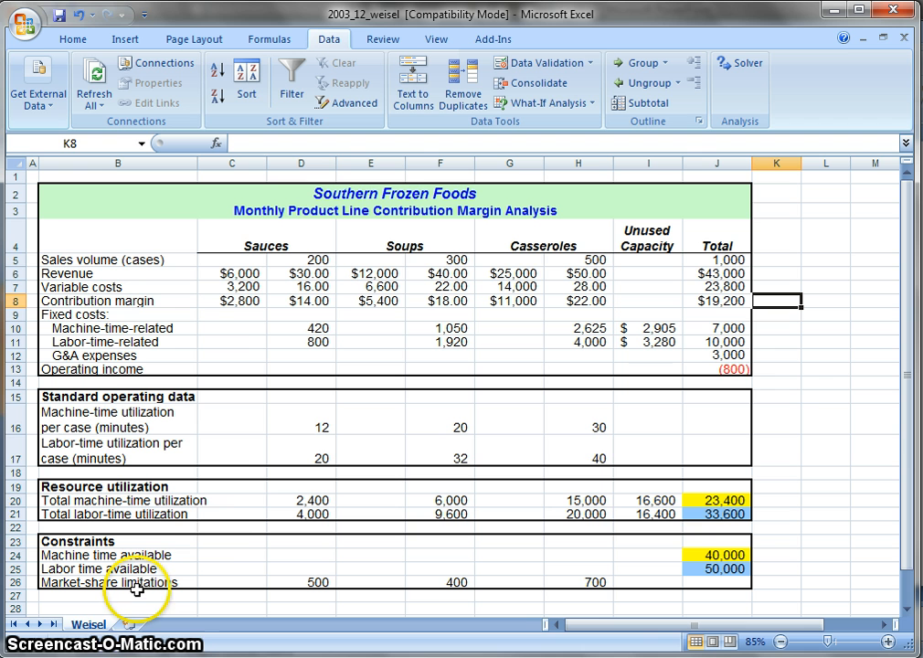
{"action": "mouse_move", "coordinate": [304, 416]}
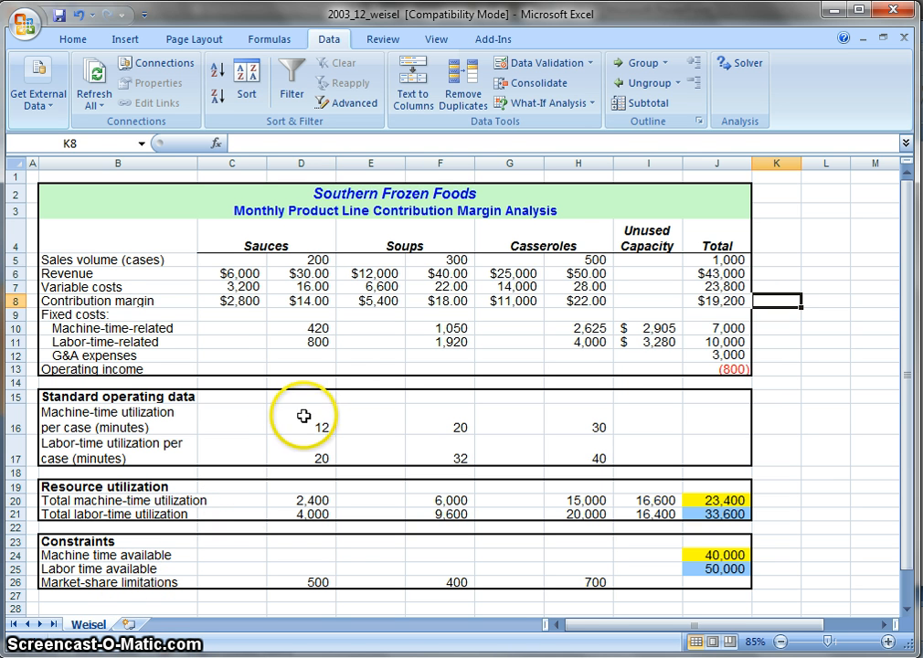
{"action": "mouse_move", "coordinate": [370, 392]}
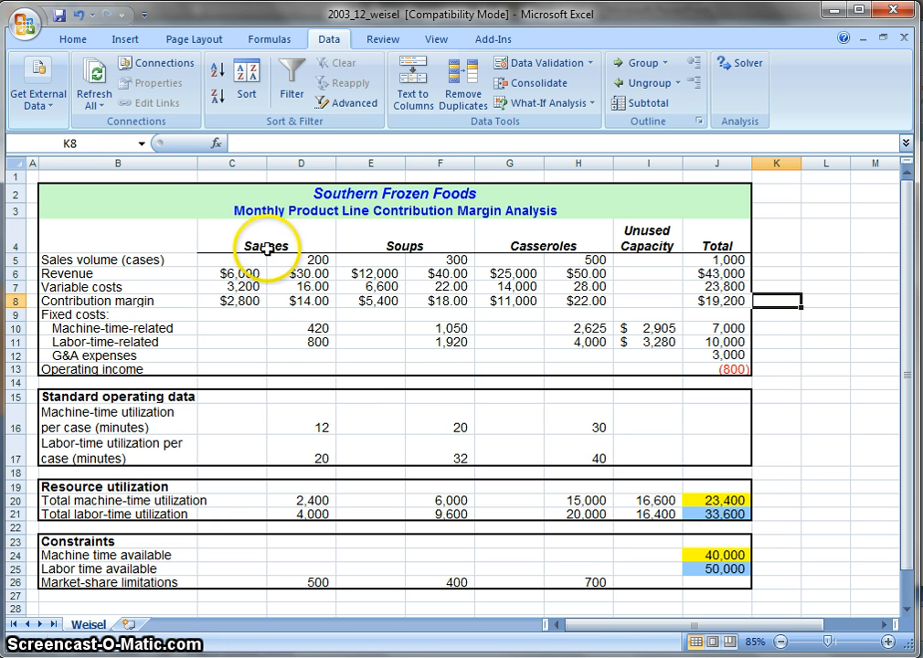
- Inspect the product headings, the Casseroles sales volume and operating income in J13
{"action": "left_click", "coordinate": [405, 241]}
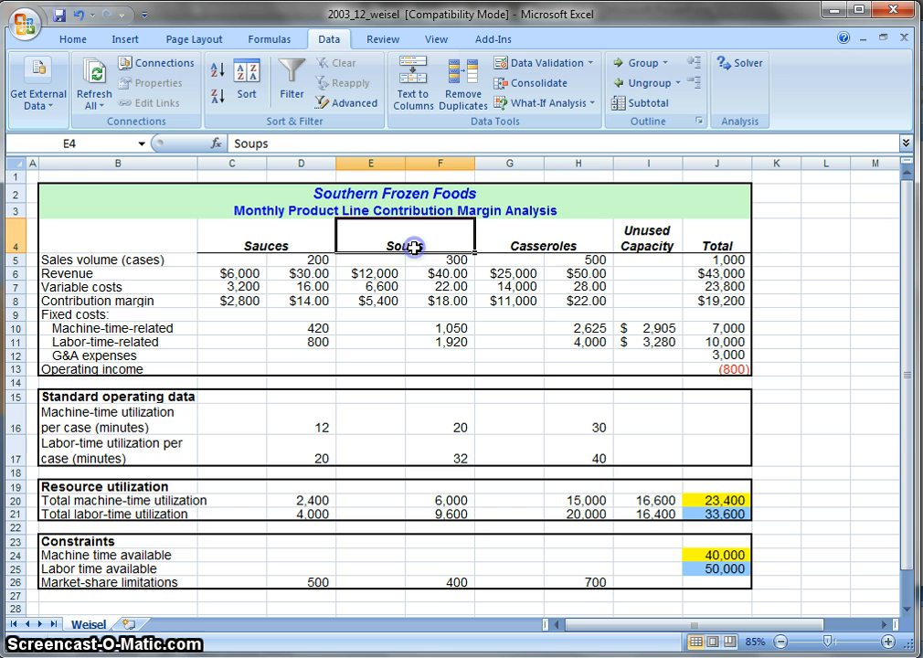
{"action": "left_click", "coordinate": [543, 246]}
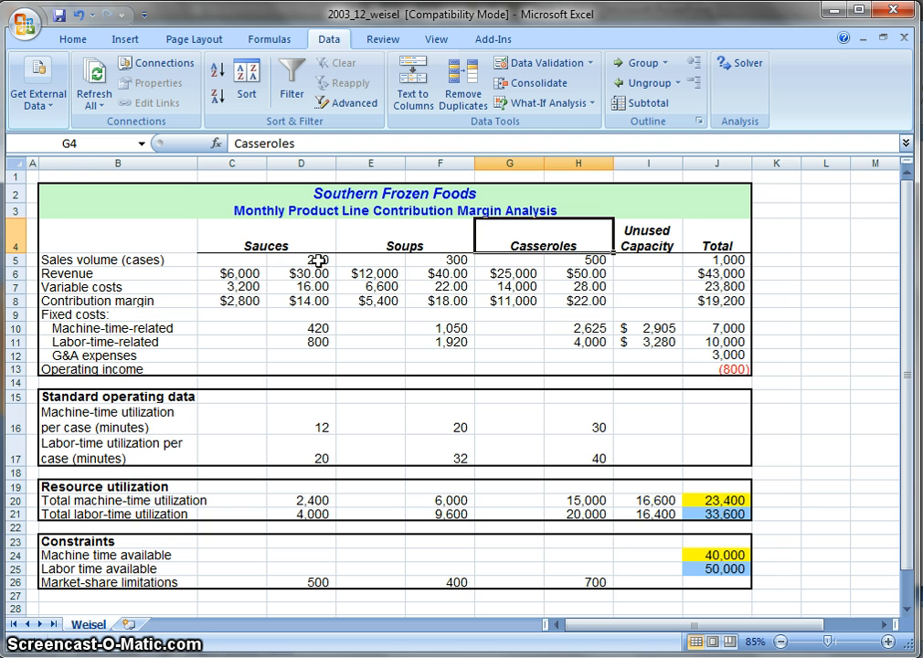
{"action": "left_click", "coordinate": [577, 260]}
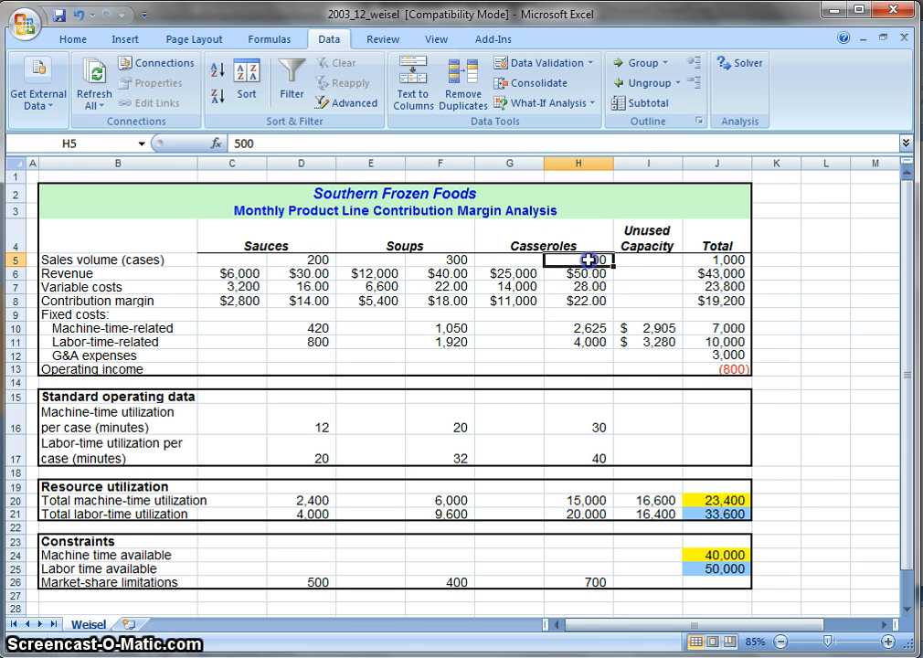
{"action": "mouse_move", "coordinate": [689, 375]}
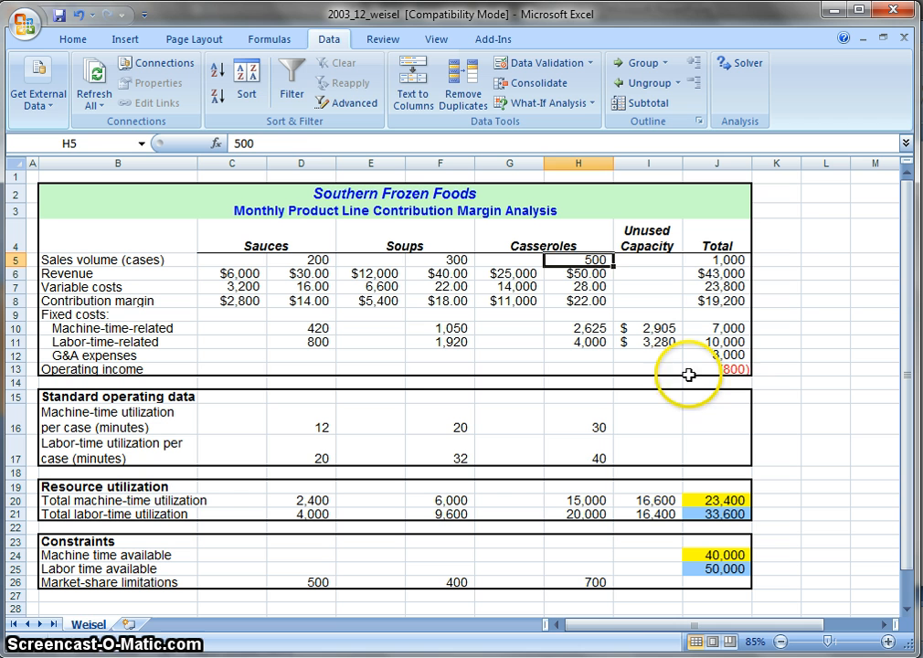
{"action": "left_click", "coordinate": [717, 369]}
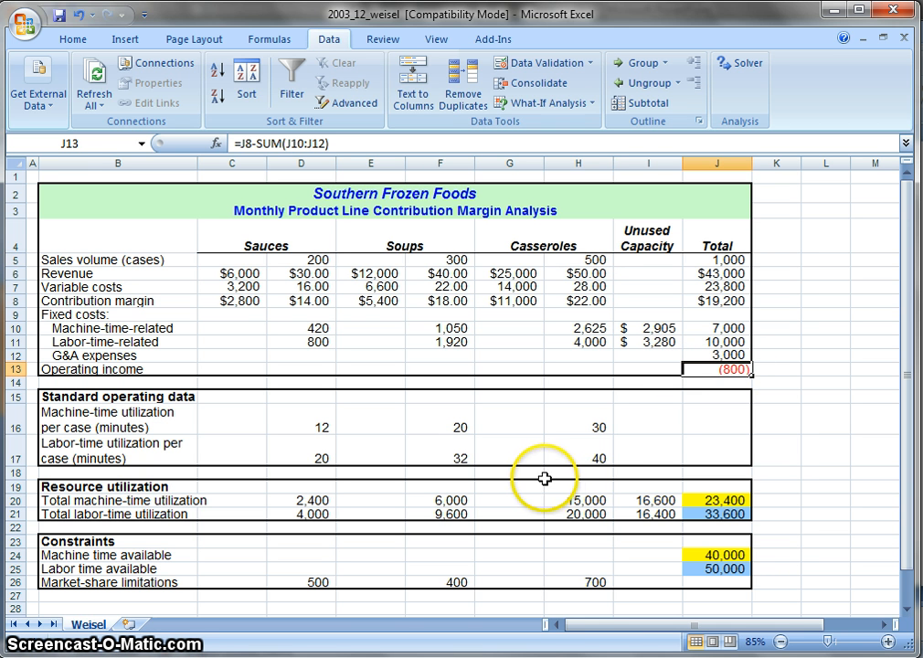
{"action": "mouse_move", "coordinate": [540, 475]}
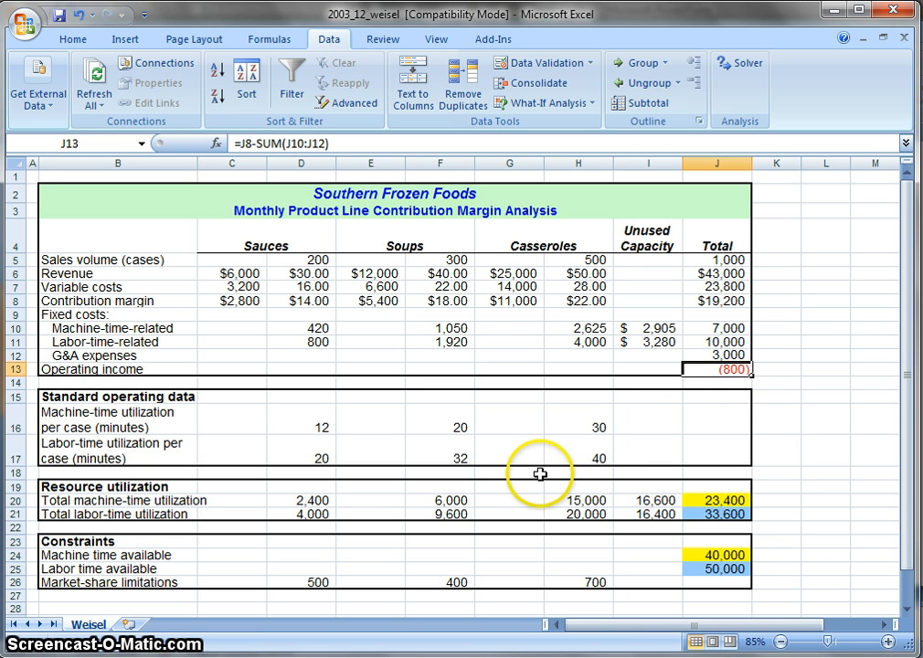
{"action": "mouse_move", "coordinate": [574, 527]}
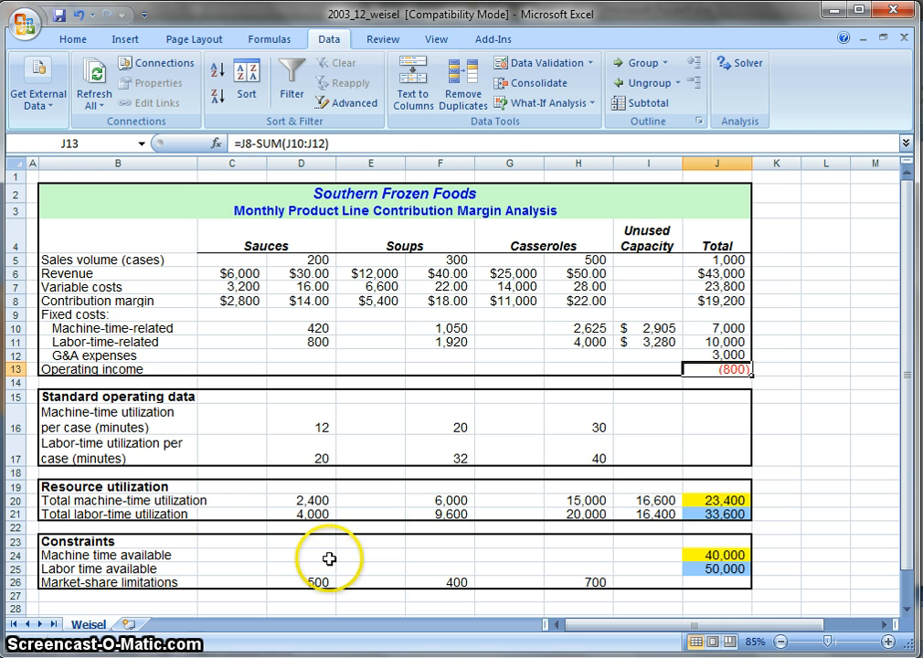
{"action": "mouse_move", "coordinate": [750, 558]}
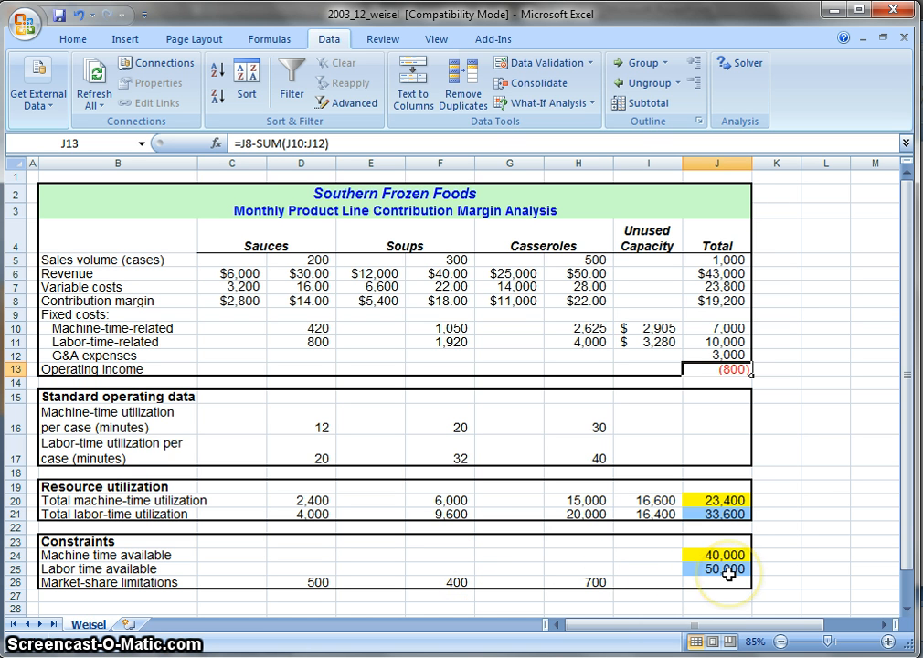
{"action": "mouse_move", "coordinate": [729, 573]}
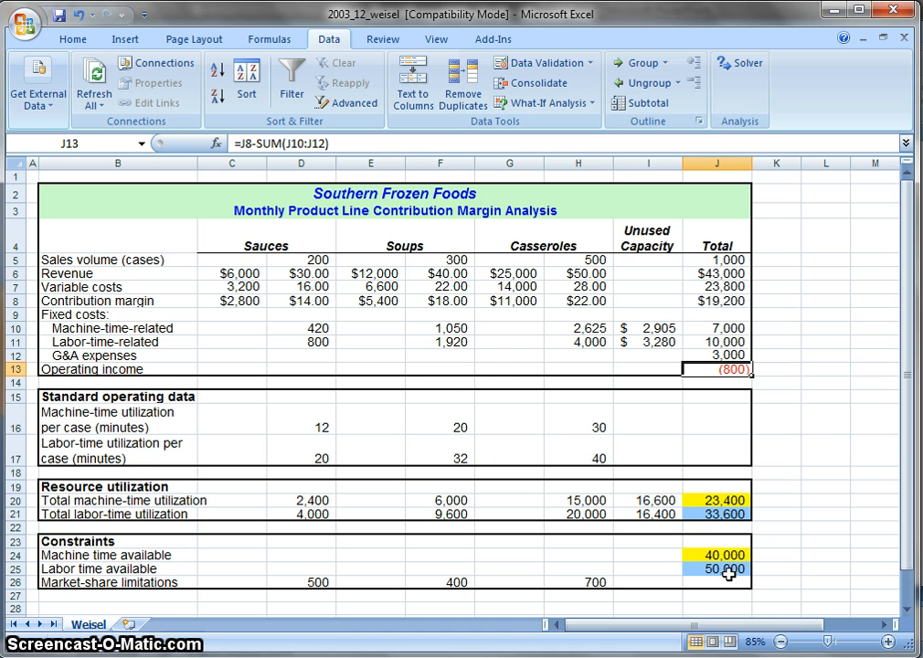
{"action": "mouse_move", "coordinate": [622, 418]}
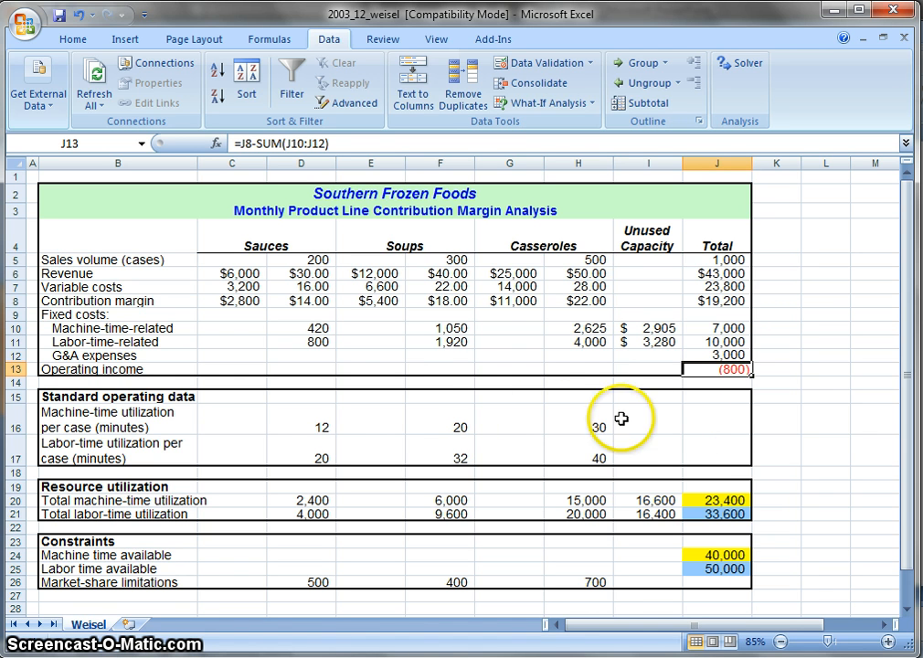
{"action": "mouse_move", "coordinate": [656, 357]}
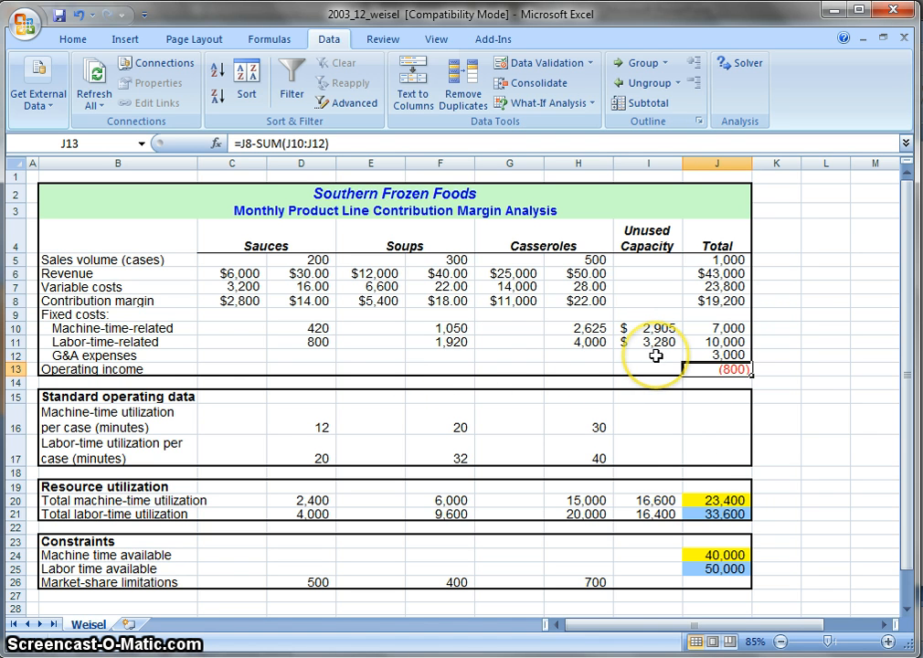
{"action": "mouse_move", "coordinate": [708, 71]}
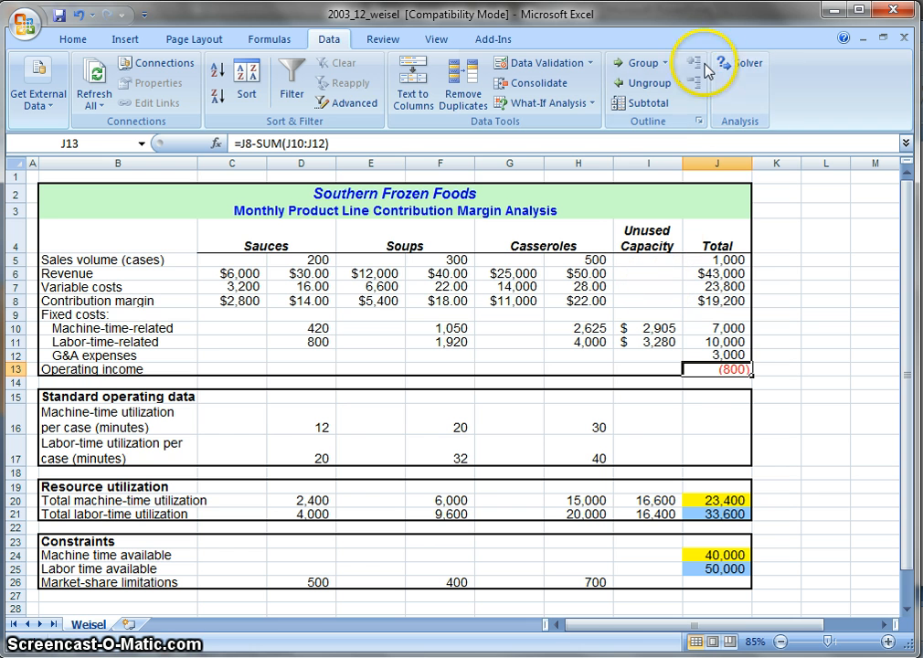
{"action": "mouse_move", "coordinate": [721, 77]}
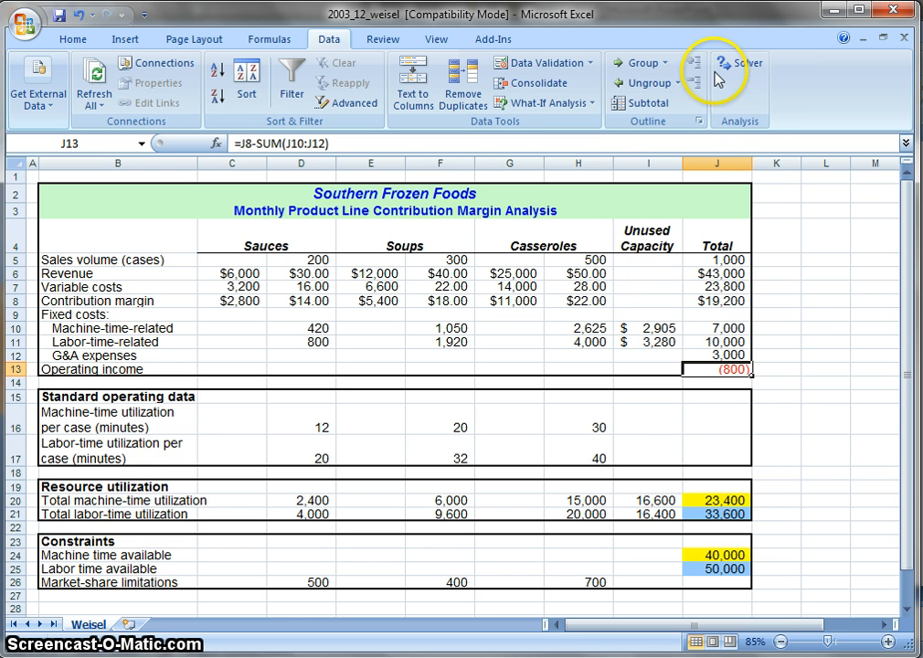
{"action": "mouse_move", "coordinate": [741, 63]}
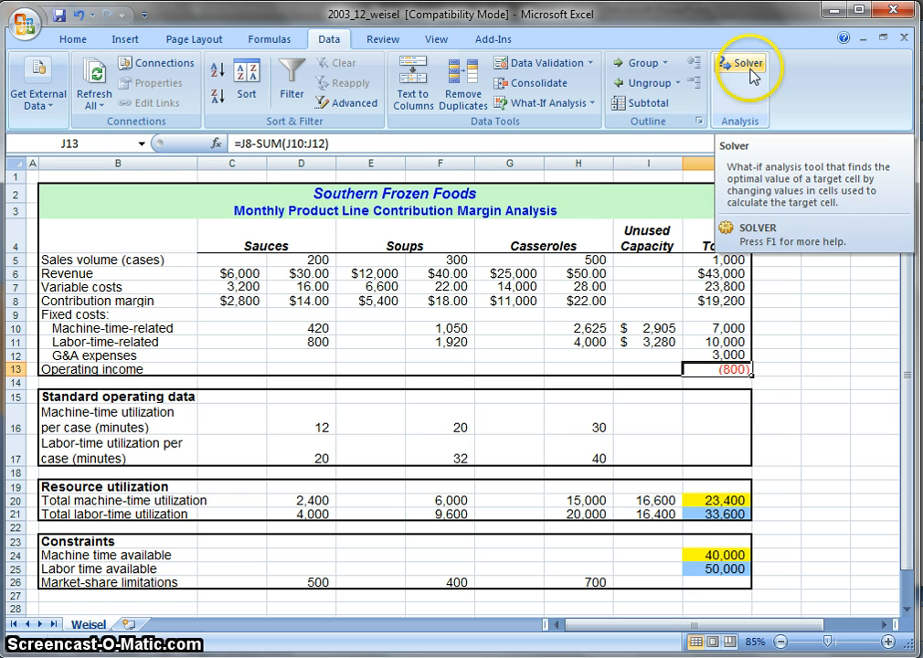
{"action": "mouse_move", "coordinate": [794, 135]}
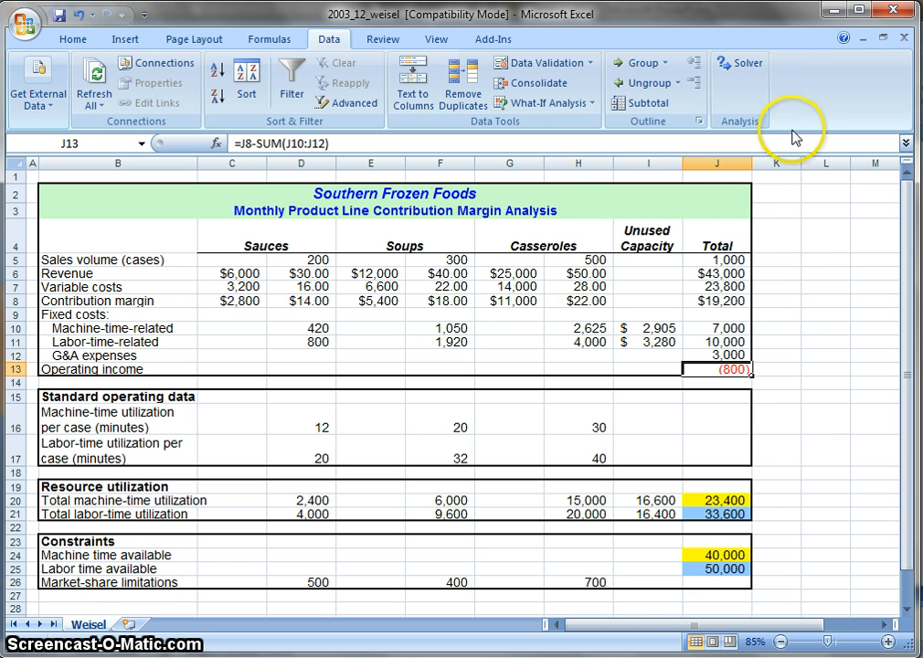
{"action": "mouse_move", "coordinate": [125, 38]}
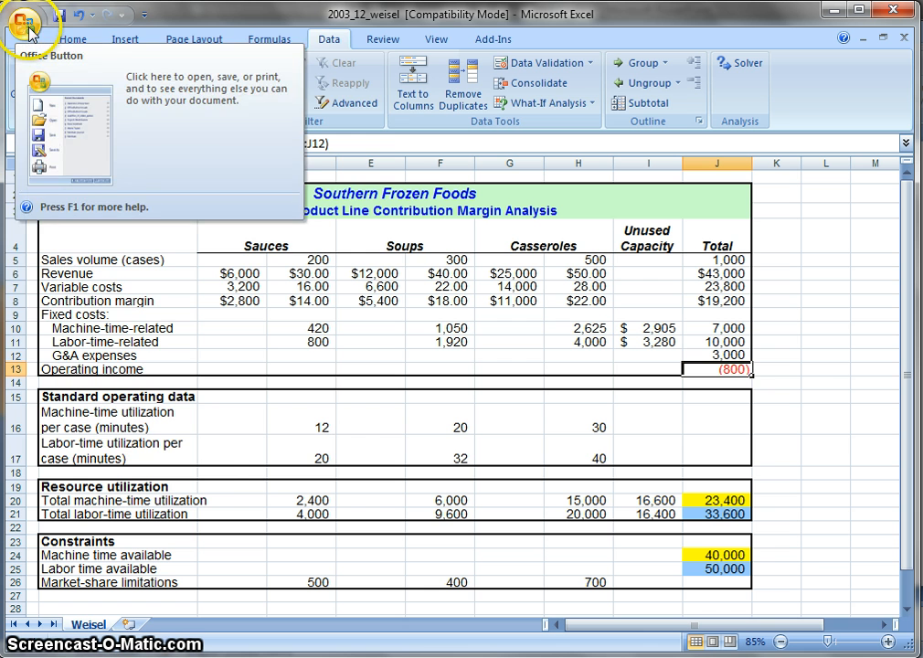
- Go through Excel Options to the Excel Add-ins manager
{"action": "left_click", "coordinate": [25, 22]}
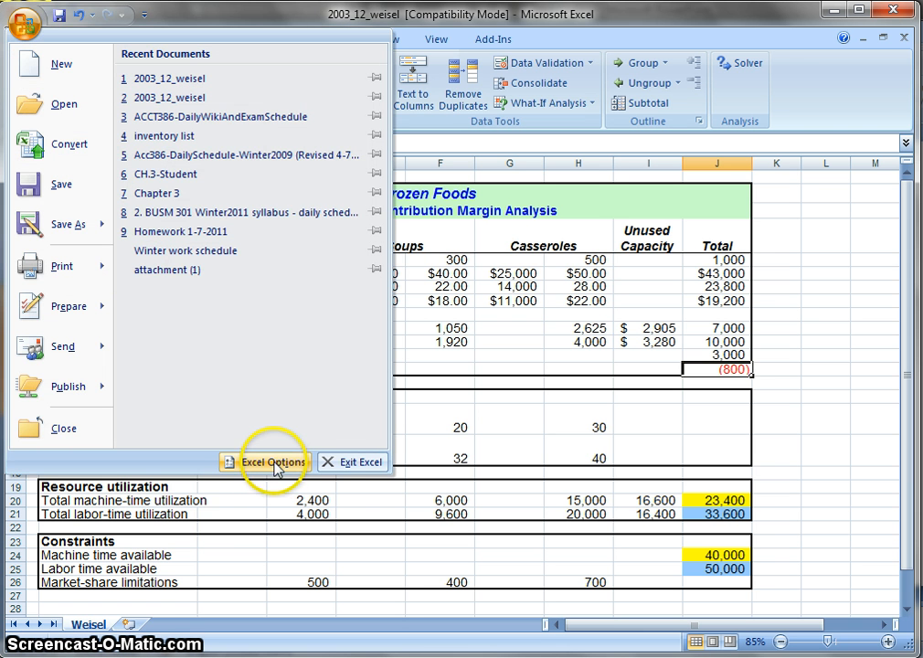
{"action": "left_click", "coordinate": [265, 462]}
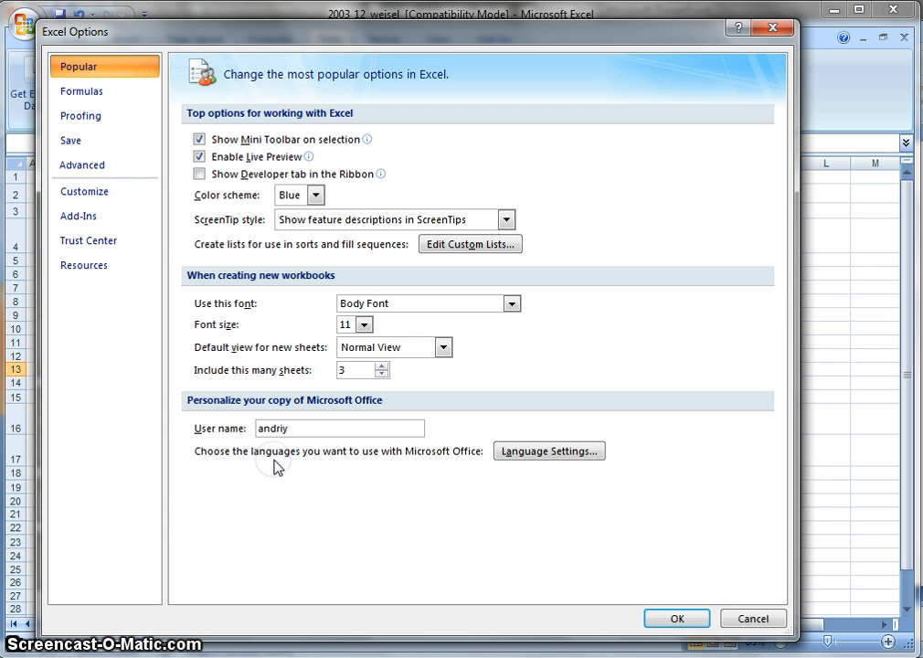
{"action": "mouse_move", "coordinate": [358, 340]}
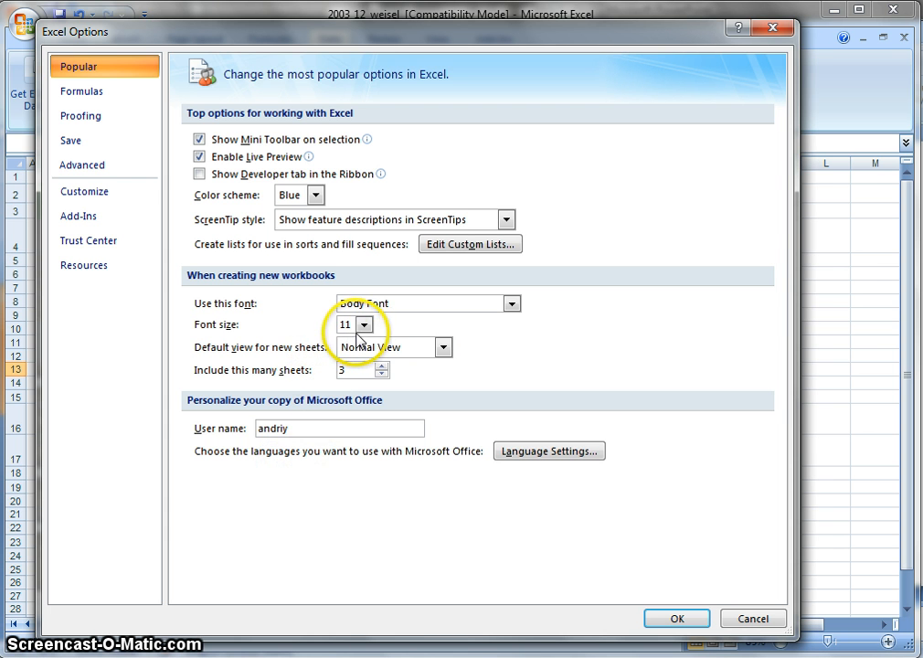
{"action": "left_click", "coordinate": [78, 216]}
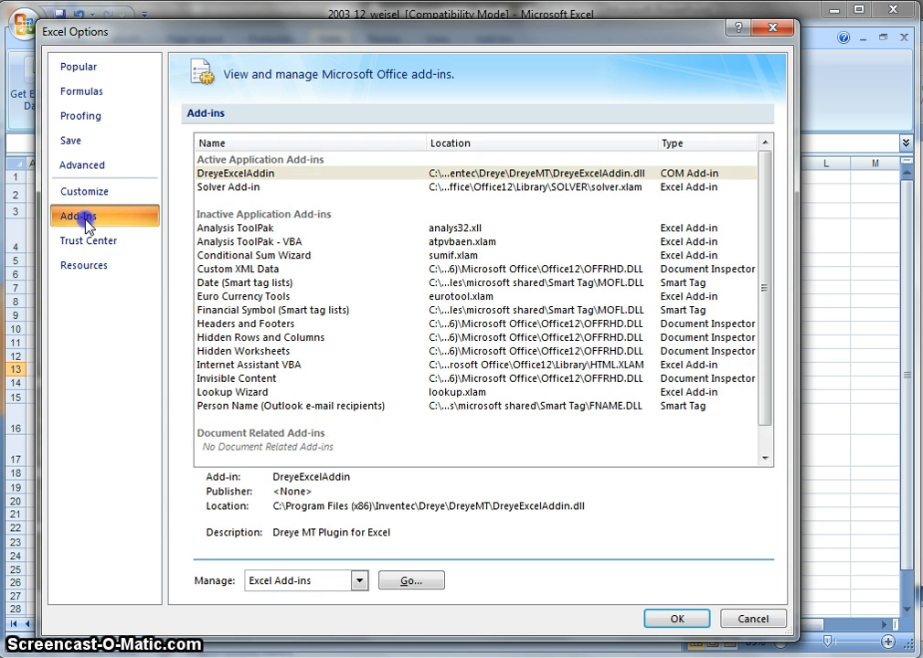
{"action": "mouse_move", "coordinate": [177, 566]}
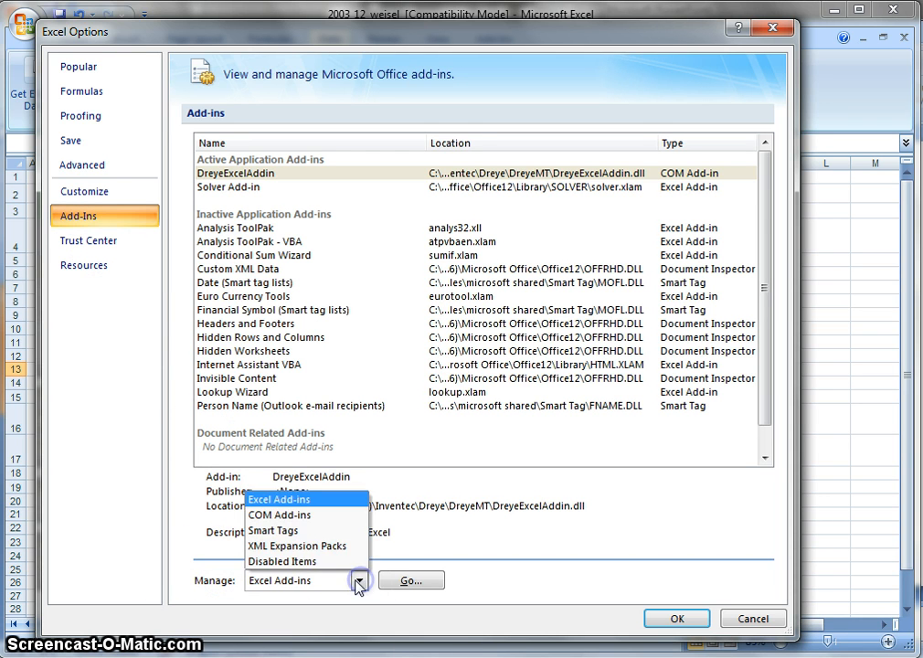
{"action": "left_click", "coordinate": [278, 500]}
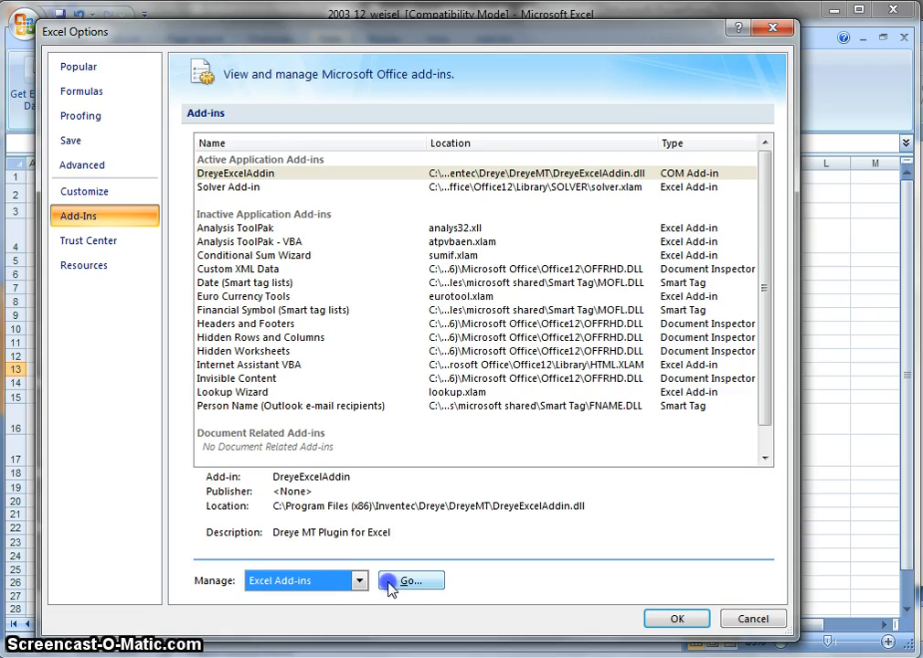
{"action": "left_click", "coordinate": [411, 580]}
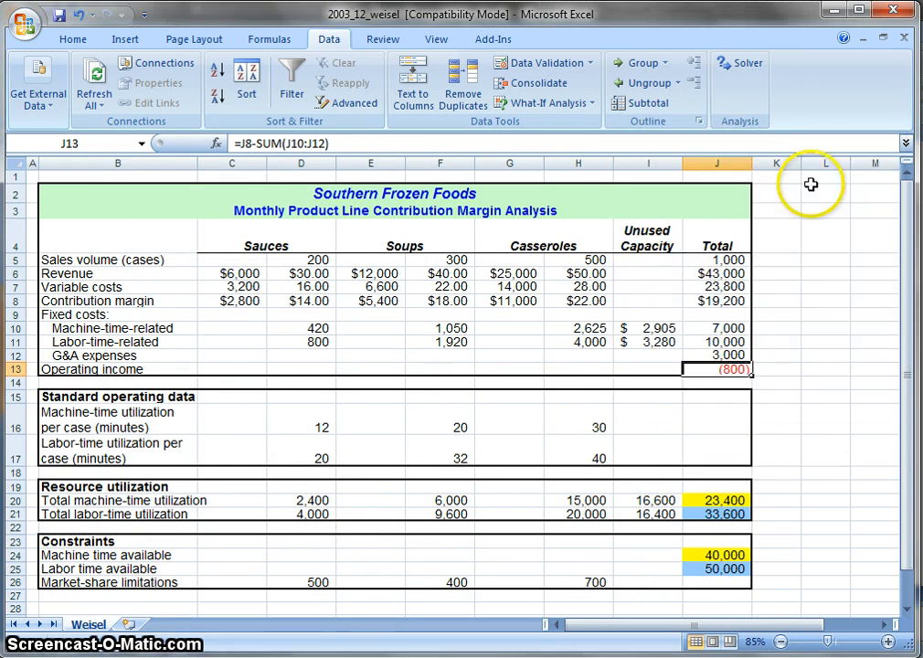
{"action": "mouse_move", "coordinate": [329, 38]}
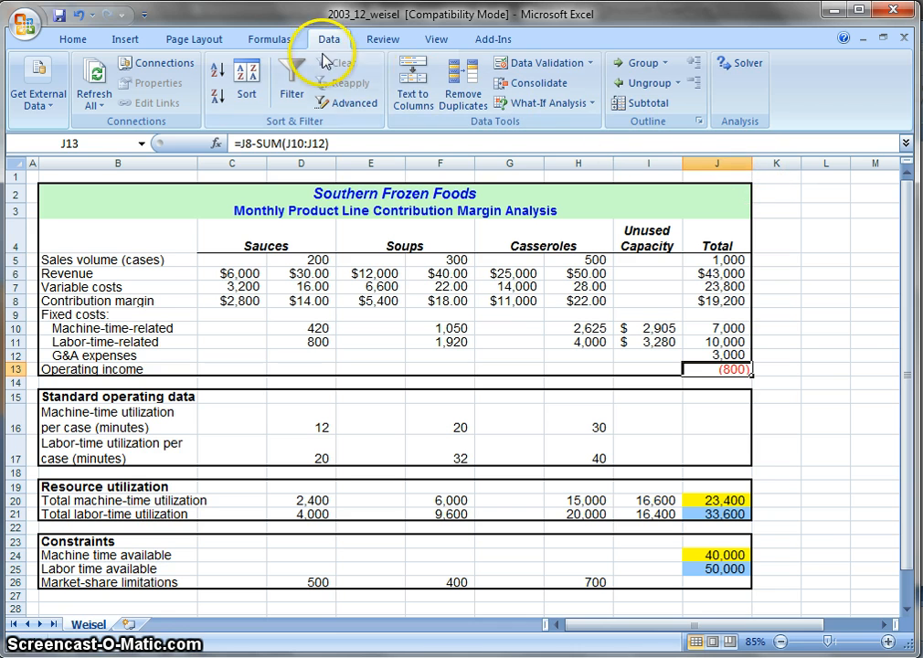
{"action": "mouse_move", "coordinate": [385, 327]}
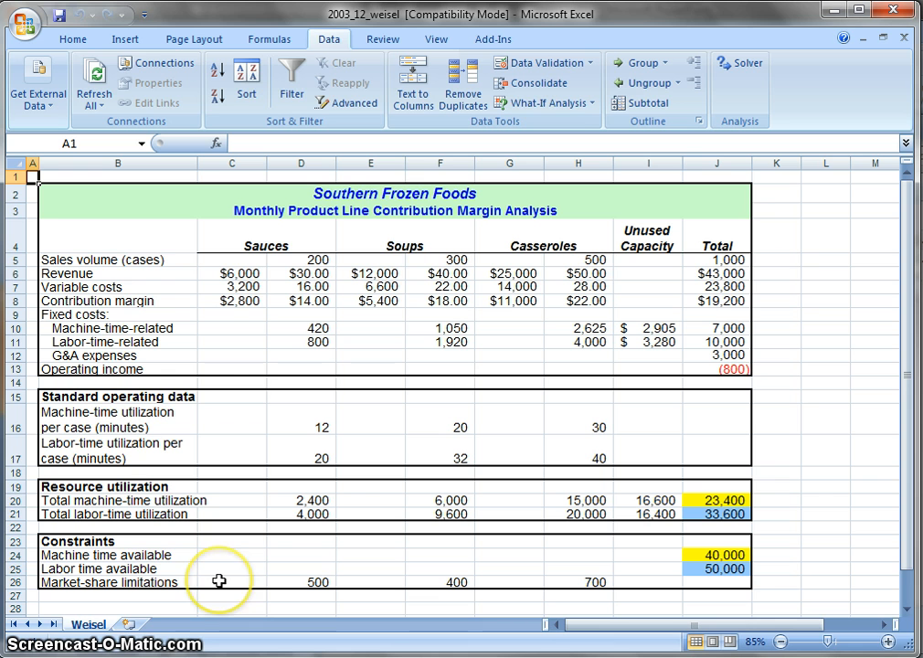
{"action": "mouse_move", "coordinate": [251, 547]}
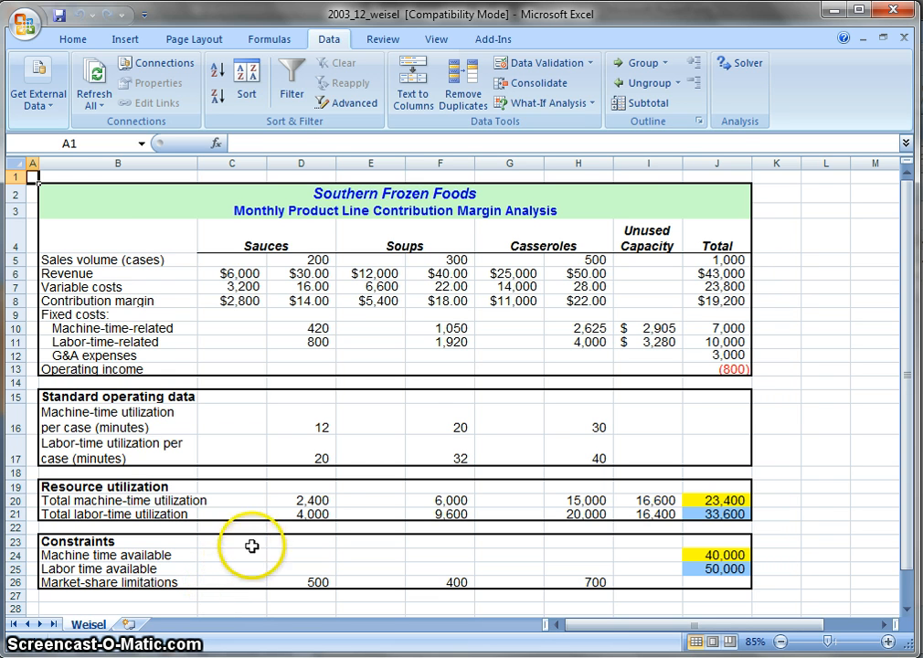
{"action": "mouse_move", "coordinate": [744, 196]}
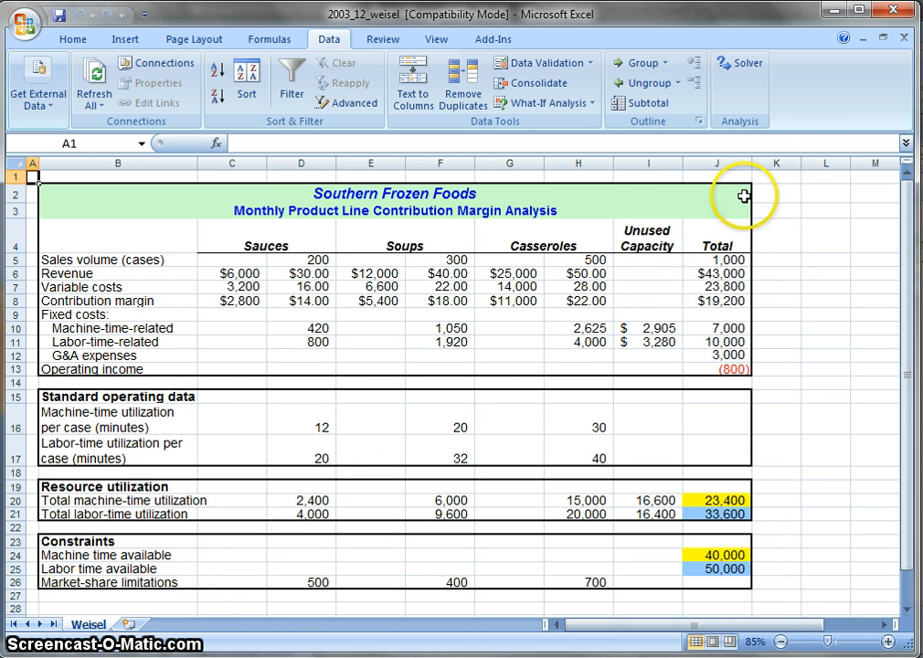
- Set Solver to maximise J13 by changing sales volumes D5, F5 and H5
{"action": "left_click", "coordinate": [738, 62]}
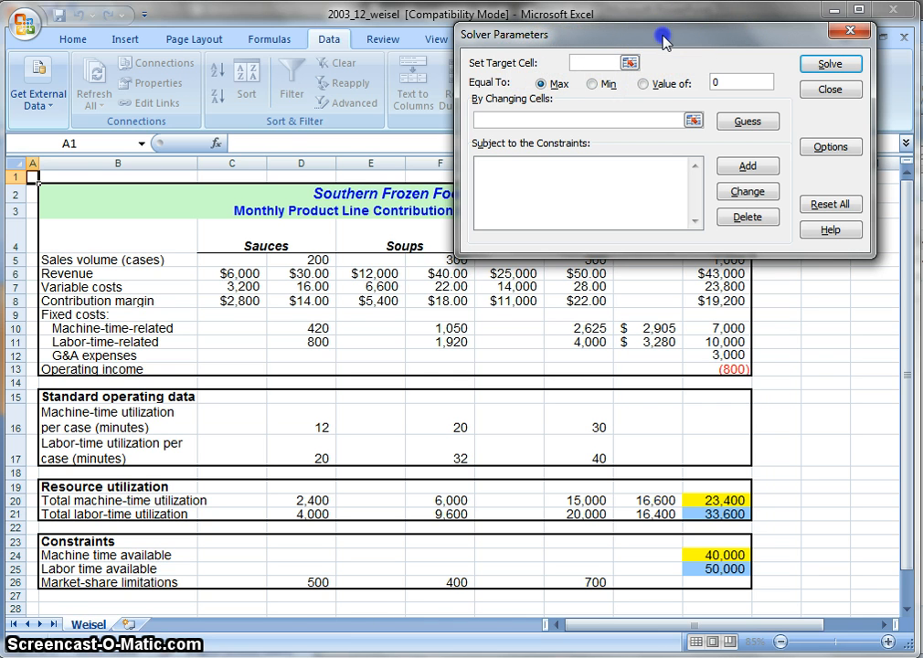
{"action": "left_click_drag", "start_coordinate": [666, 41], "coordinate": [656, 48]}
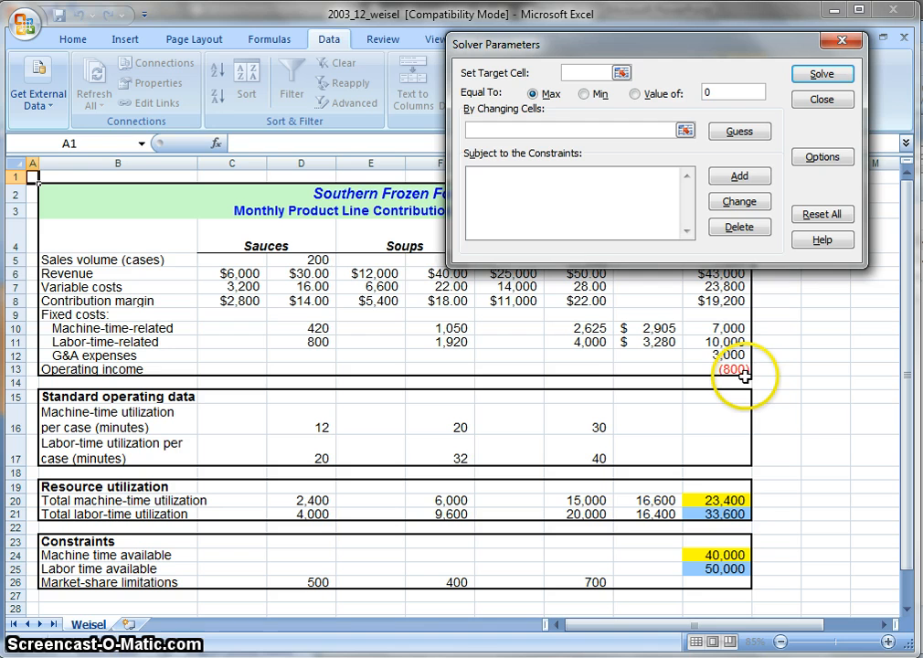
{"action": "left_click", "coordinate": [731, 369]}
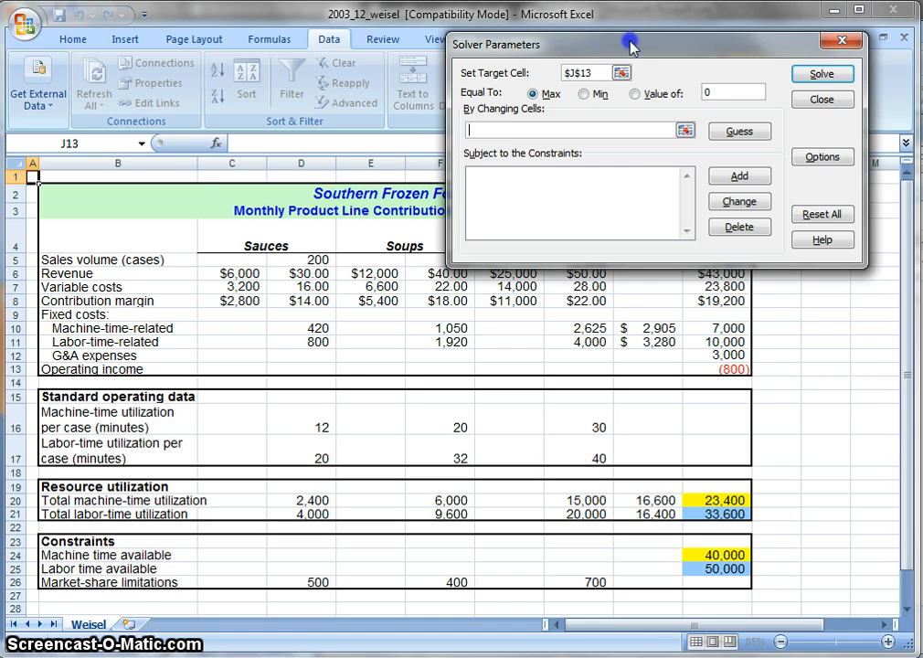
{"action": "left_click_drag", "start_coordinate": [631, 44], "coordinate": [667, 316]}
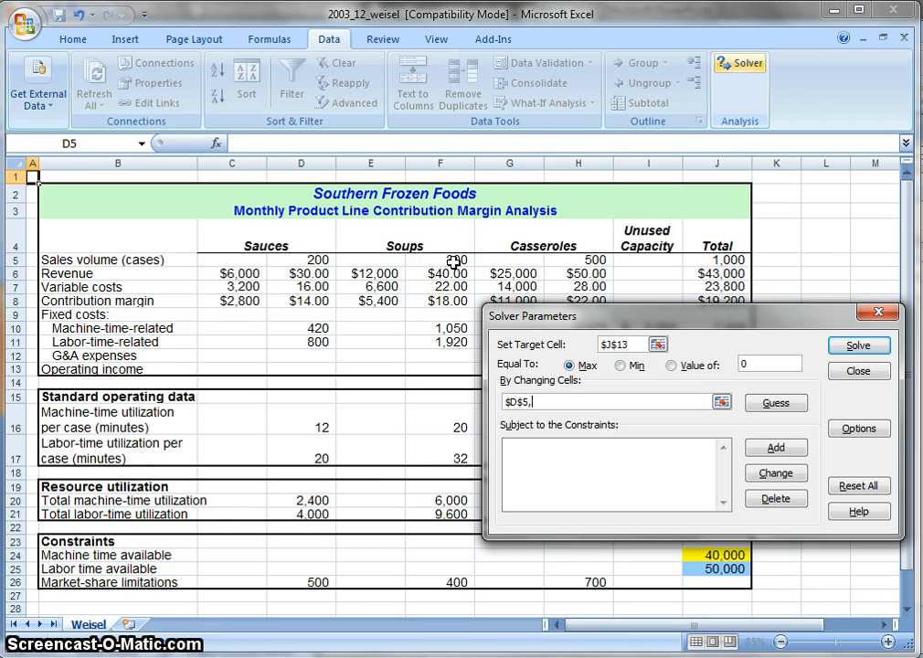
{"action": "left_click", "coordinate": [447, 260]}
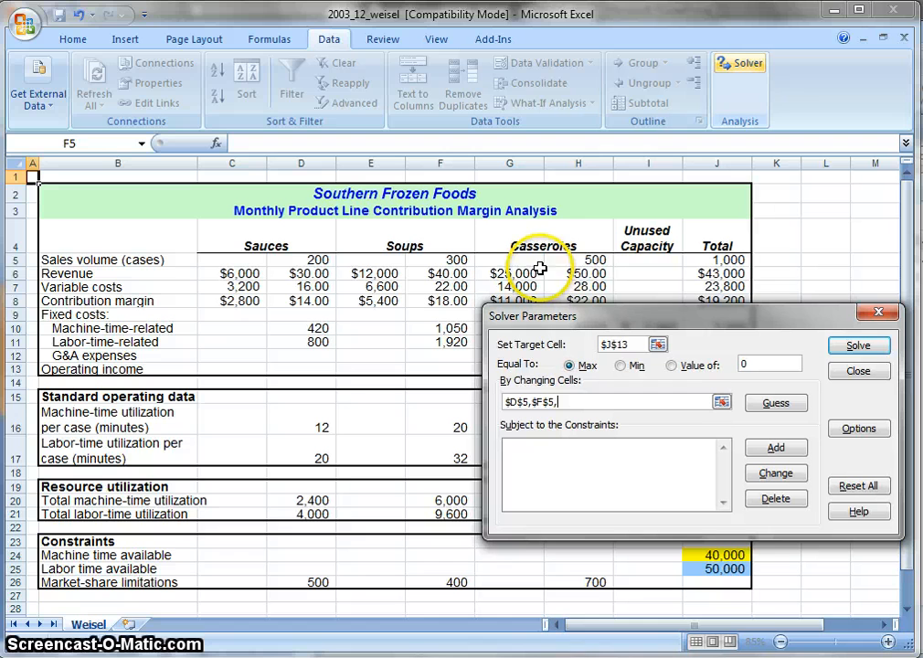
{"action": "left_click", "coordinate": [579, 259]}
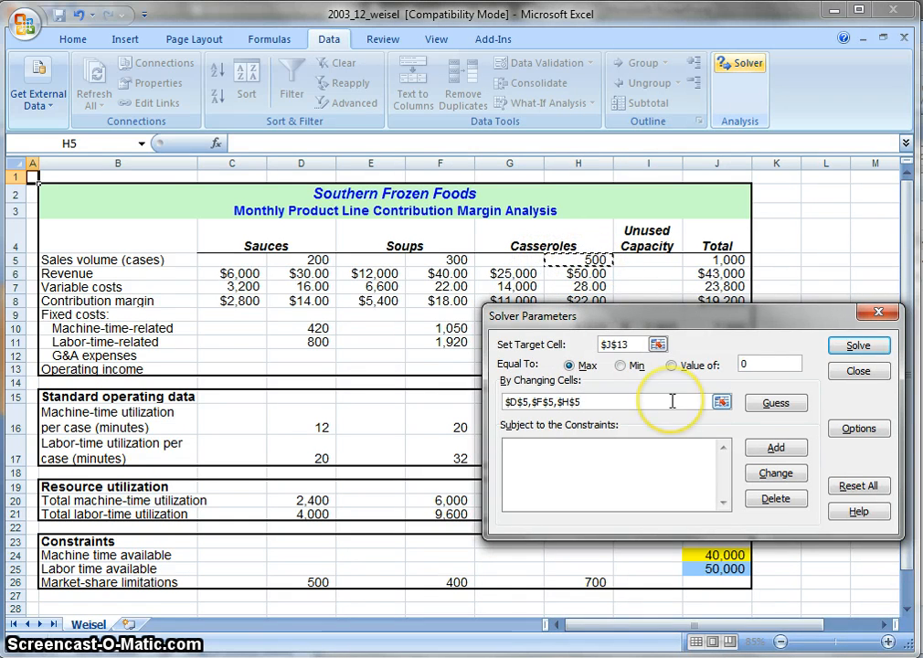
{"action": "mouse_move", "coordinate": [749, 427]}
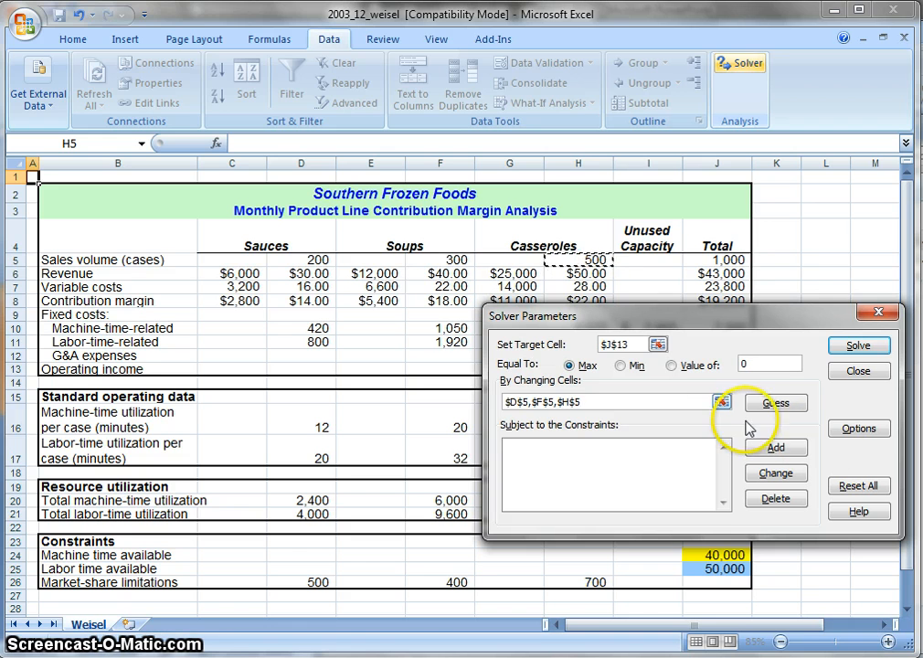
{"action": "left_click", "coordinate": [858, 428]}
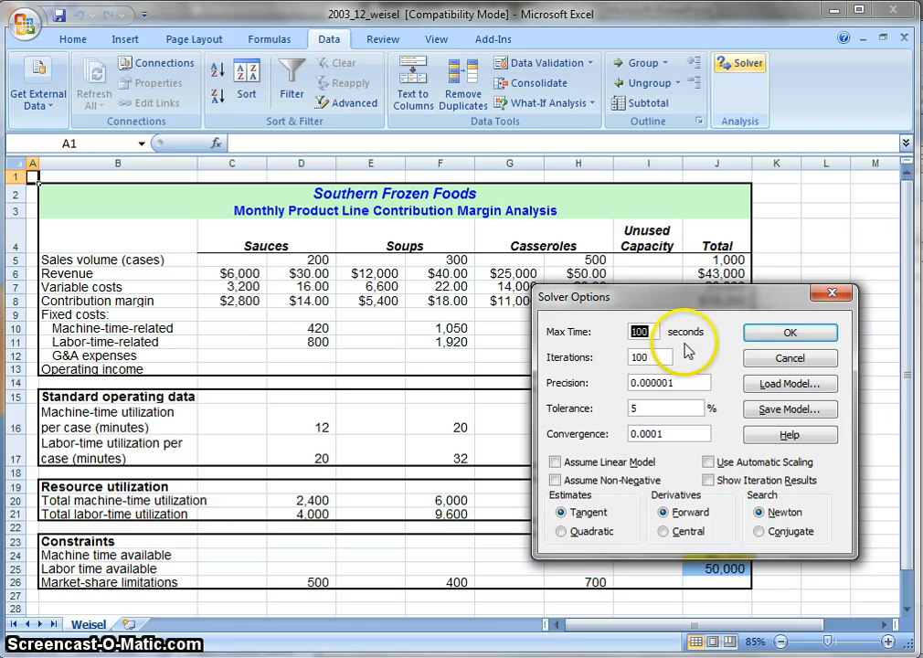
{"action": "mouse_move", "coordinate": [555, 461]}
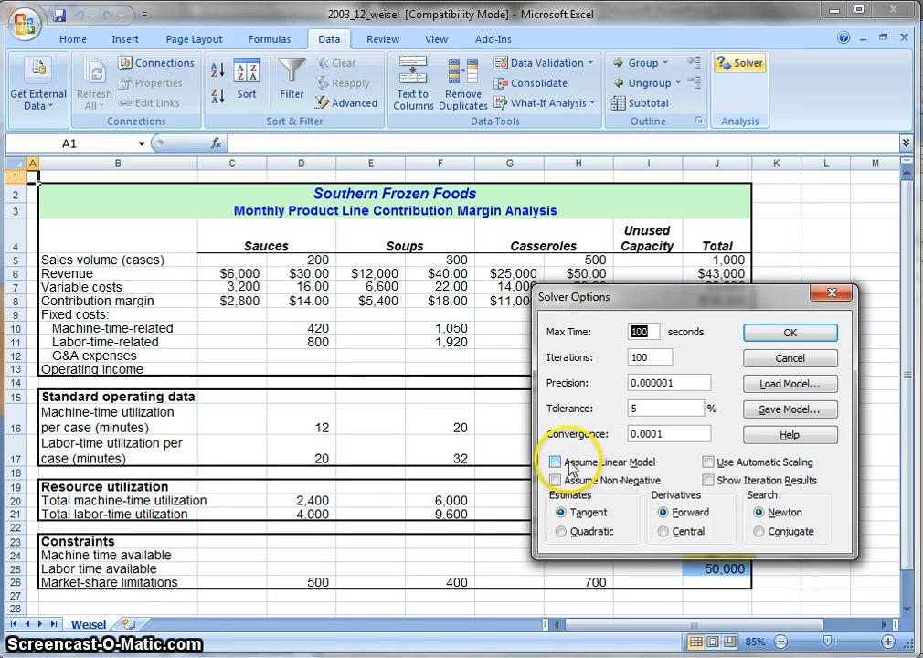
- Tick Assume Linear Model and Assume Non-Negative in Solver Options and confirm
{"action": "left_click", "coordinate": [554, 461]}
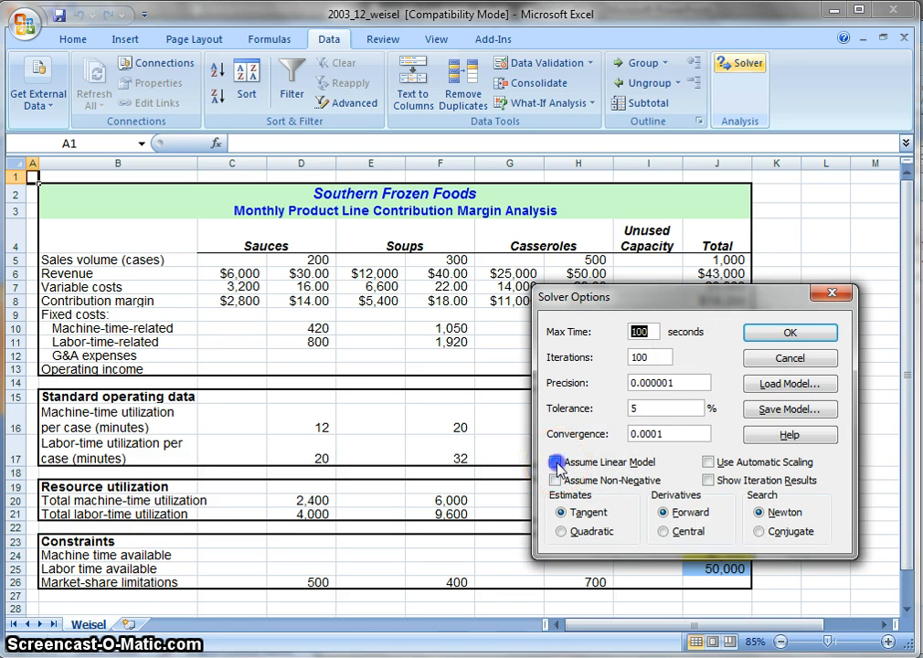
{"action": "left_click", "coordinate": [555, 462]}
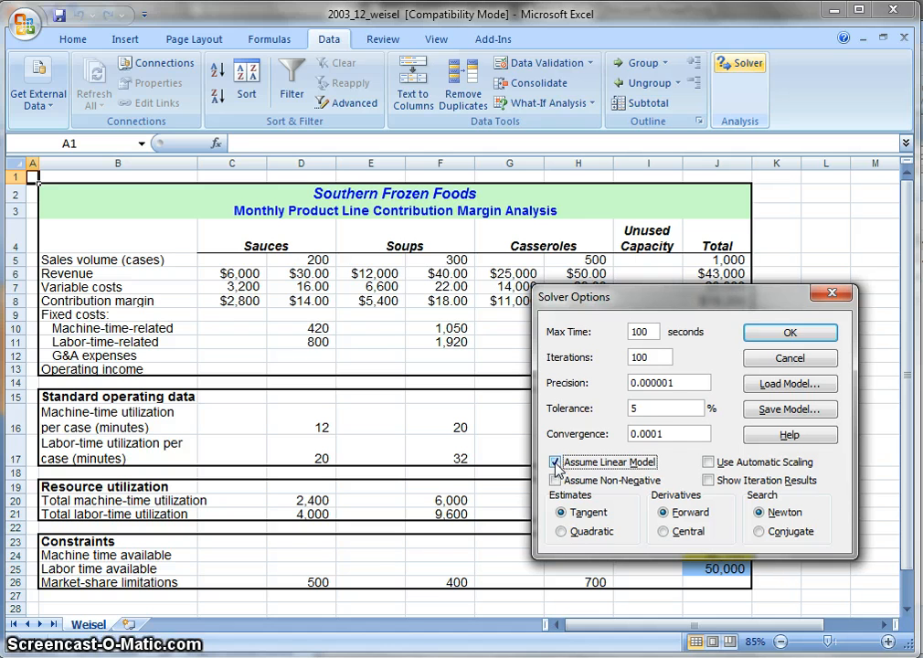
{"action": "left_click", "coordinate": [553, 480]}
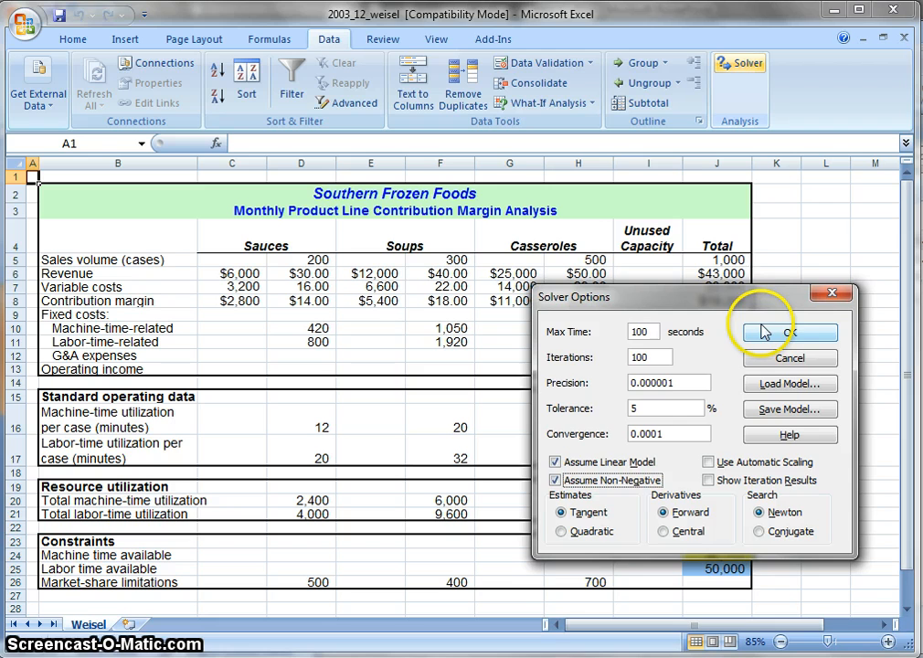
{"action": "left_click", "coordinate": [789, 331]}
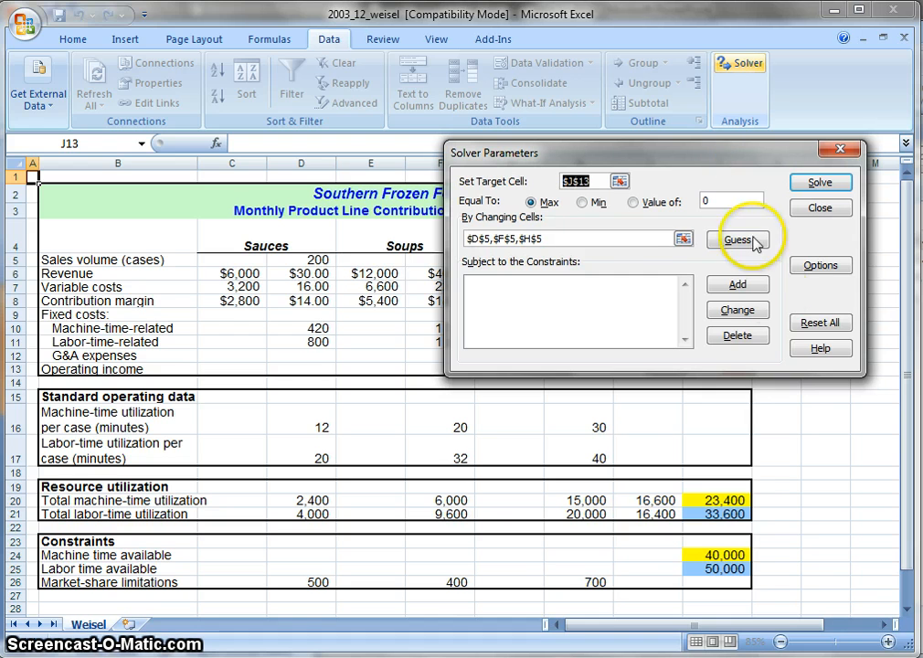
{"action": "mouse_move", "coordinate": [736, 284]}
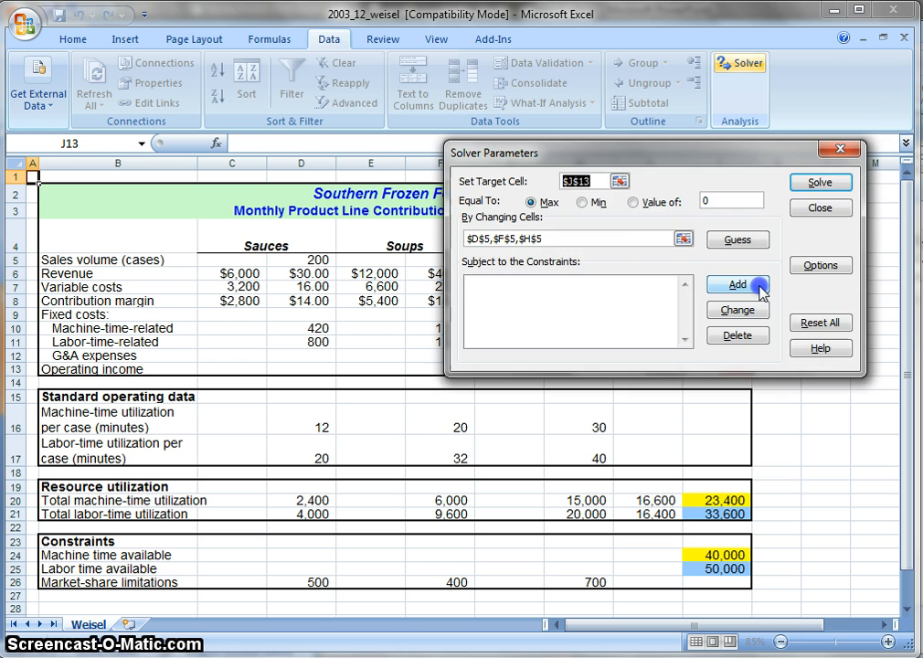
- Add the machine-time constraint $J$20 <= $J$24
{"action": "left_click", "coordinate": [737, 284]}
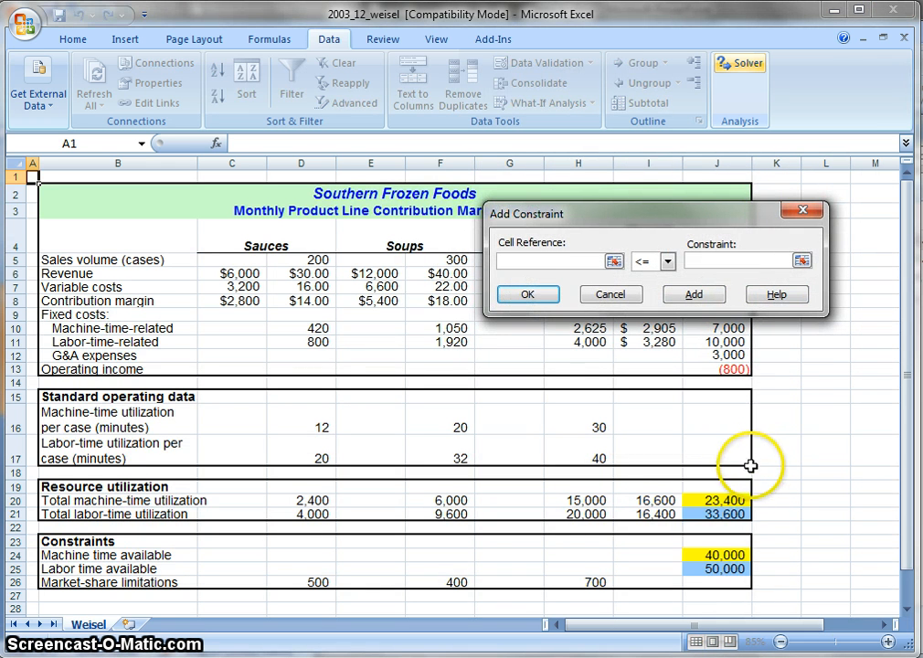
{"action": "mouse_move", "coordinate": [726, 512]}
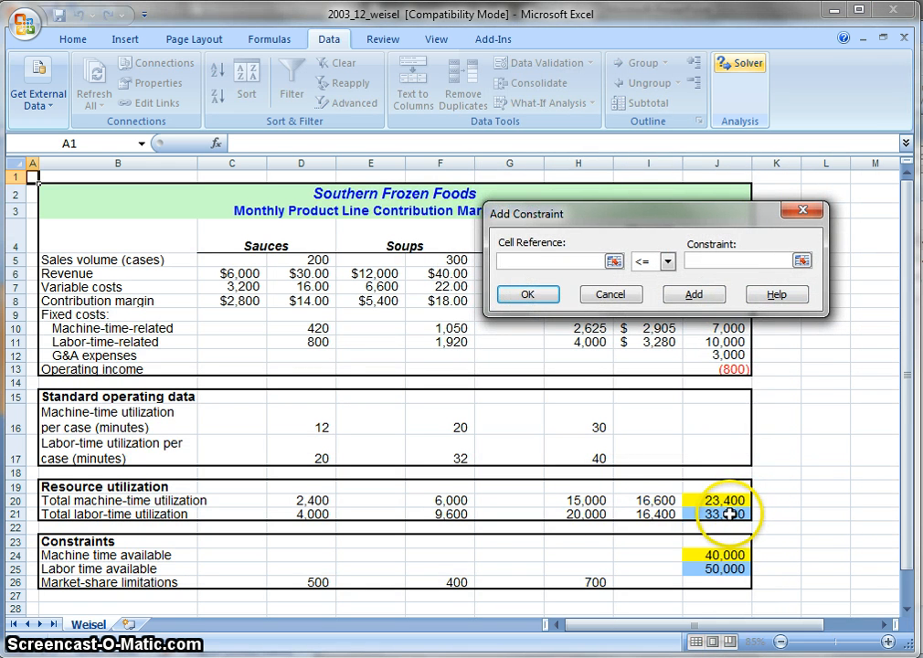
{"action": "left_click", "coordinate": [725, 500]}
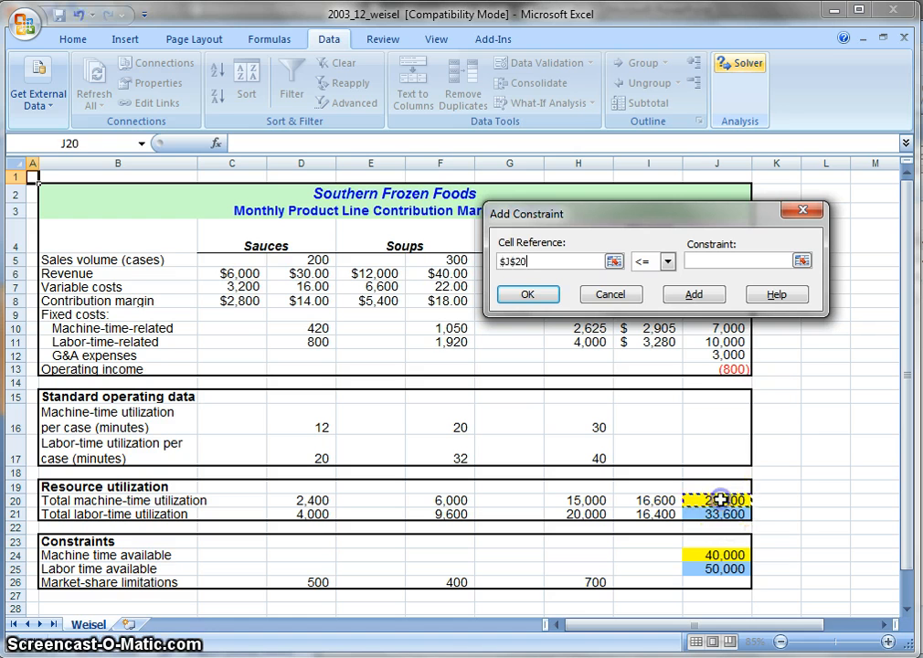
{"action": "left_click", "coordinate": [741, 261]}
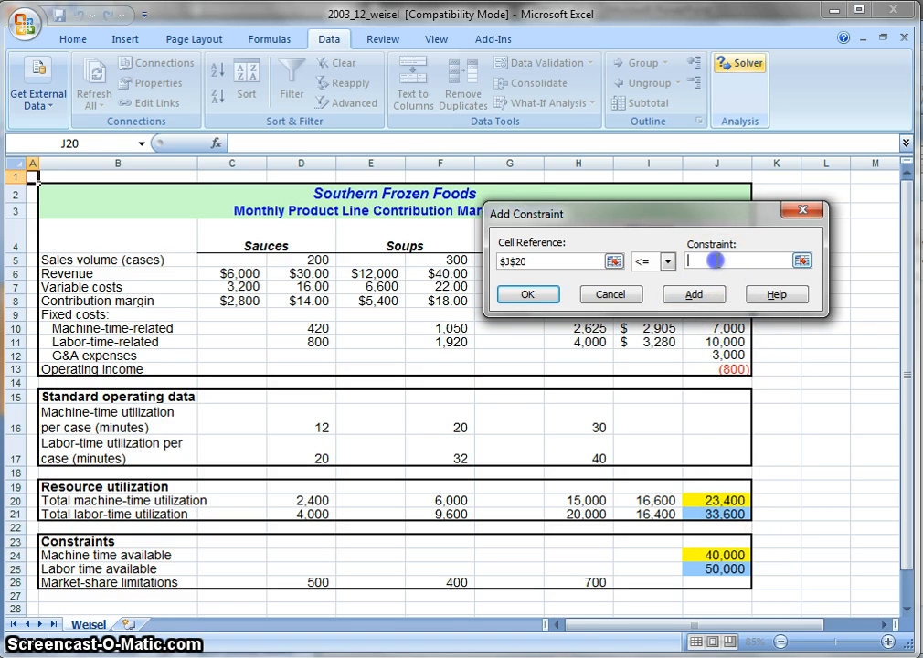
{"action": "mouse_move", "coordinate": [731, 576]}
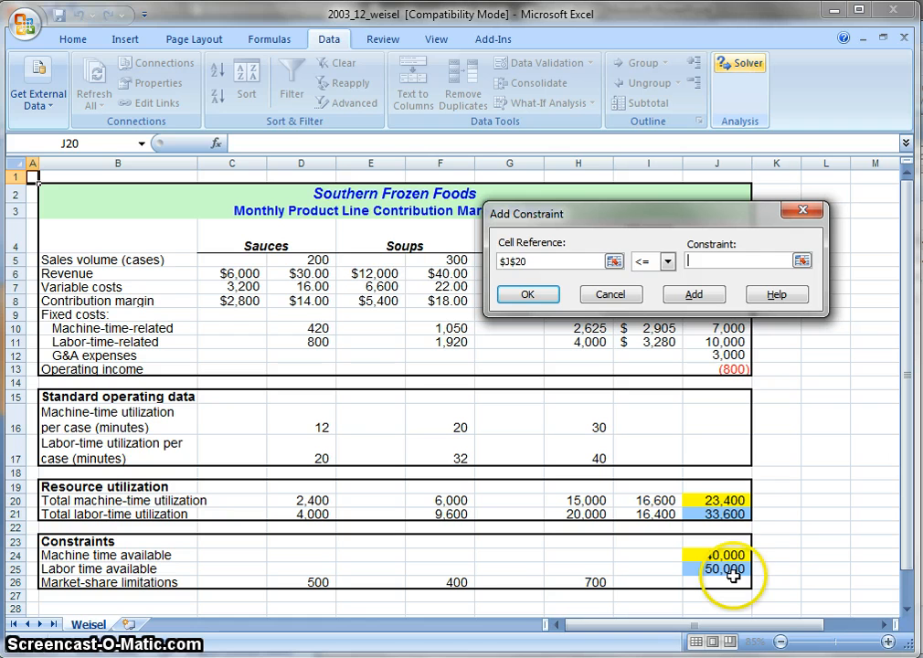
{"action": "left_click", "coordinate": [727, 555]}
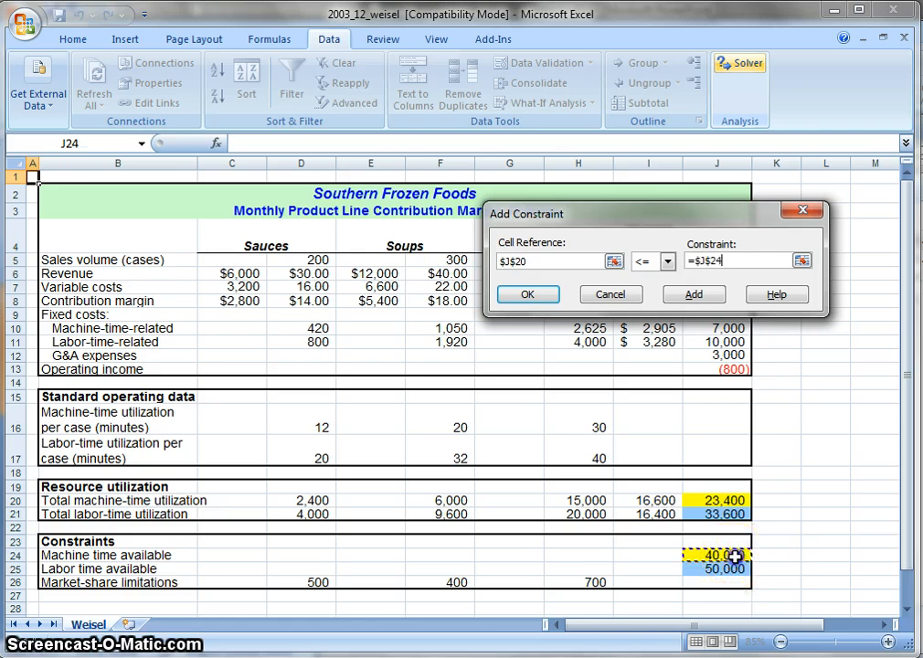
{"action": "left_click", "coordinate": [693, 295]}
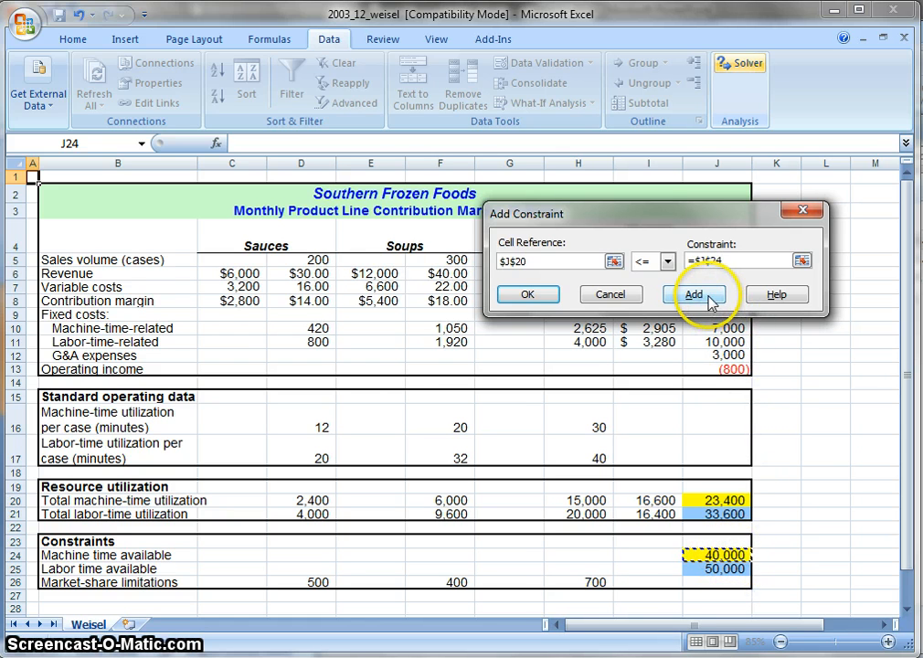
- Add the labor-time constraint $J$21 <= $J$25
{"action": "left_click", "coordinate": [695, 294]}
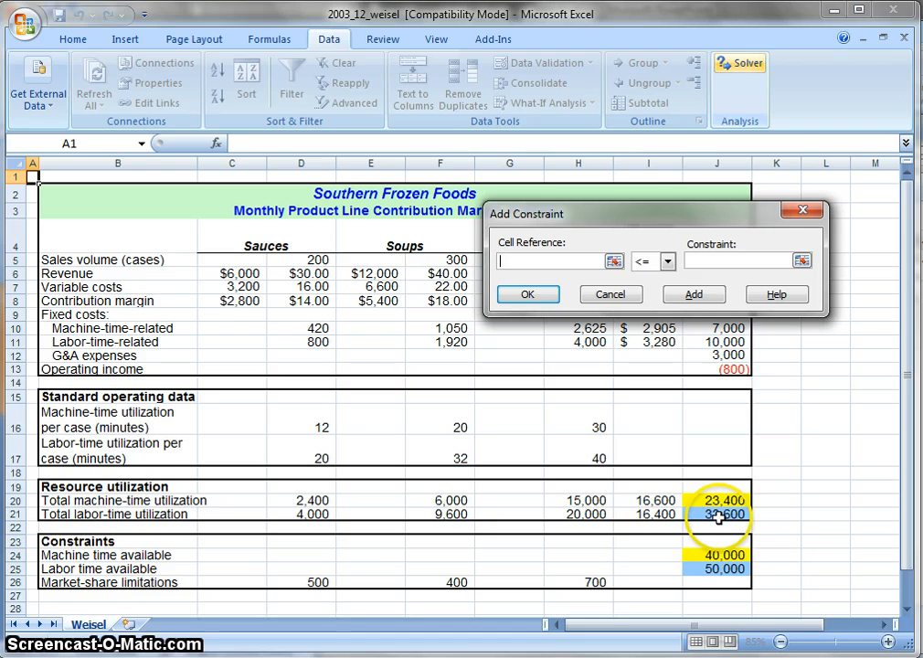
{"action": "left_click", "coordinate": [718, 513]}
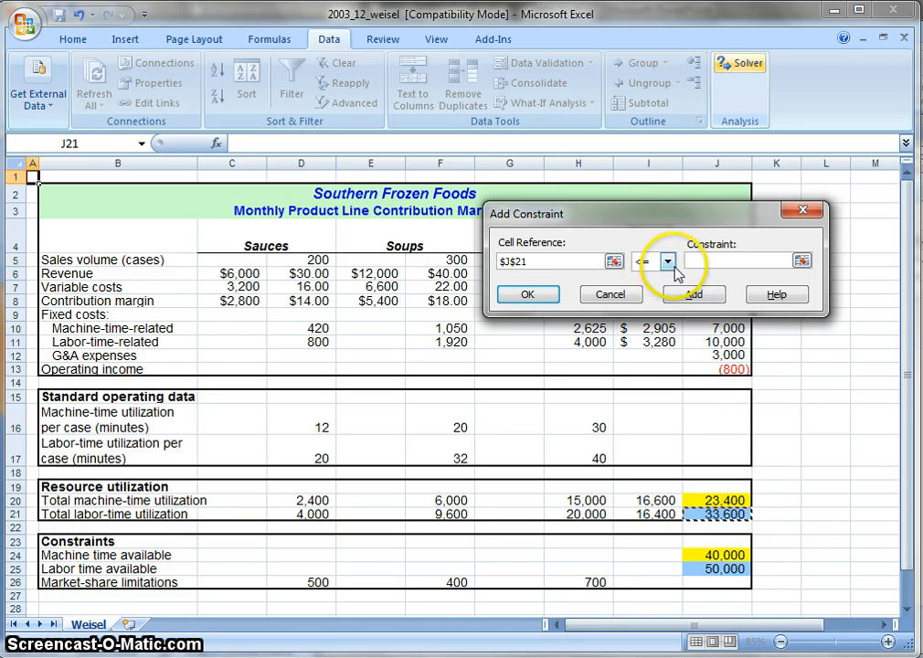
{"action": "left_click", "coordinate": [741, 262]}
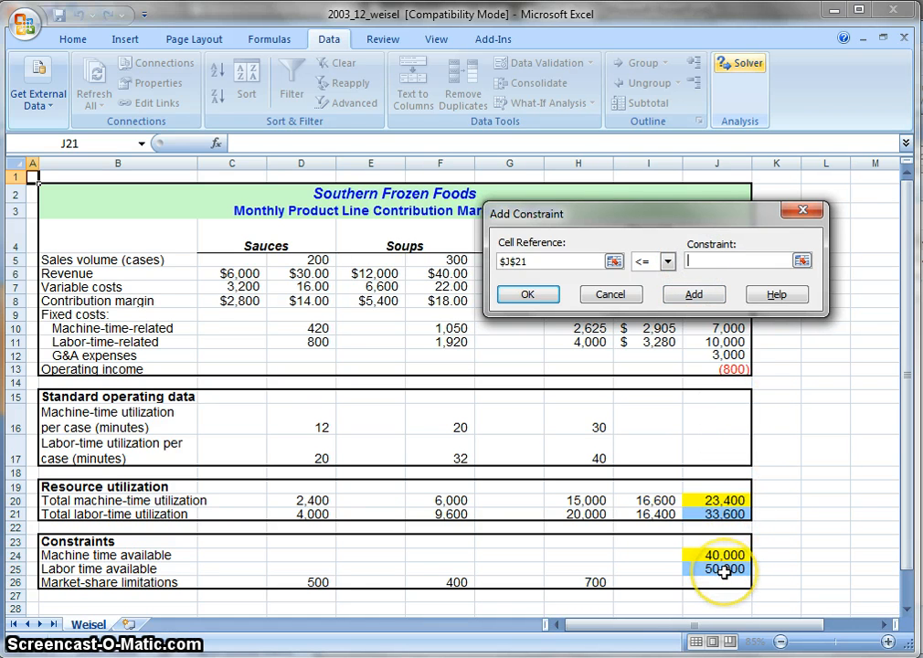
{"action": "left_click", "coordinate": [725, 570]}
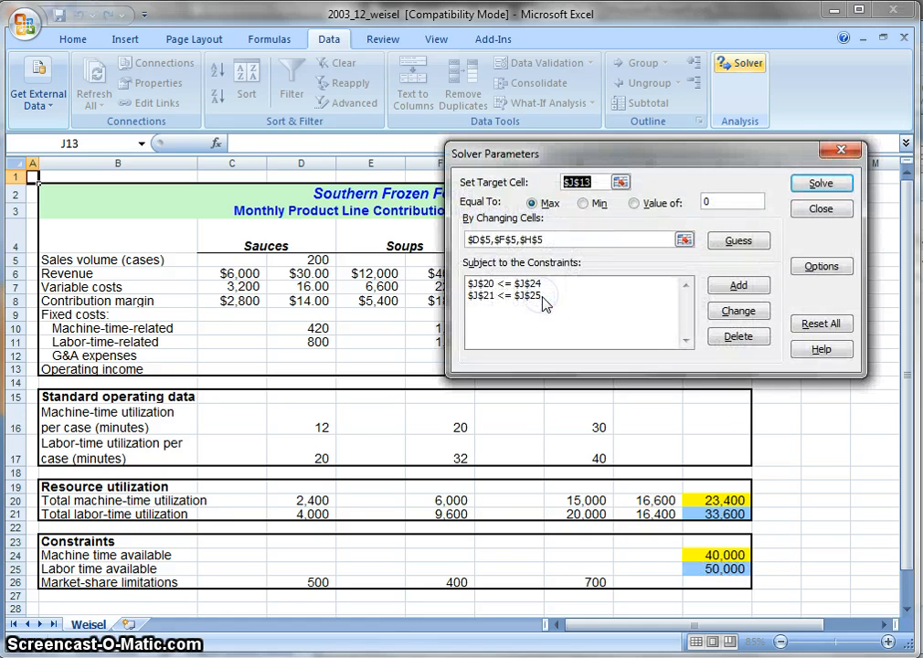
{"action": "mouse_move", "coordinate": [565, 304]}
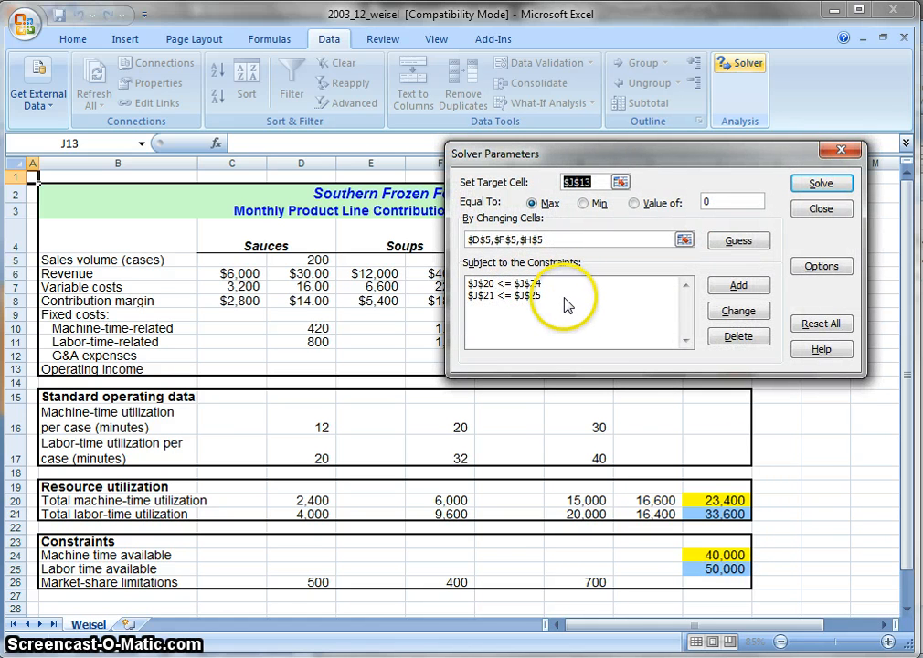
{"action": "mouse_move", "coordinate": [684, 305]}
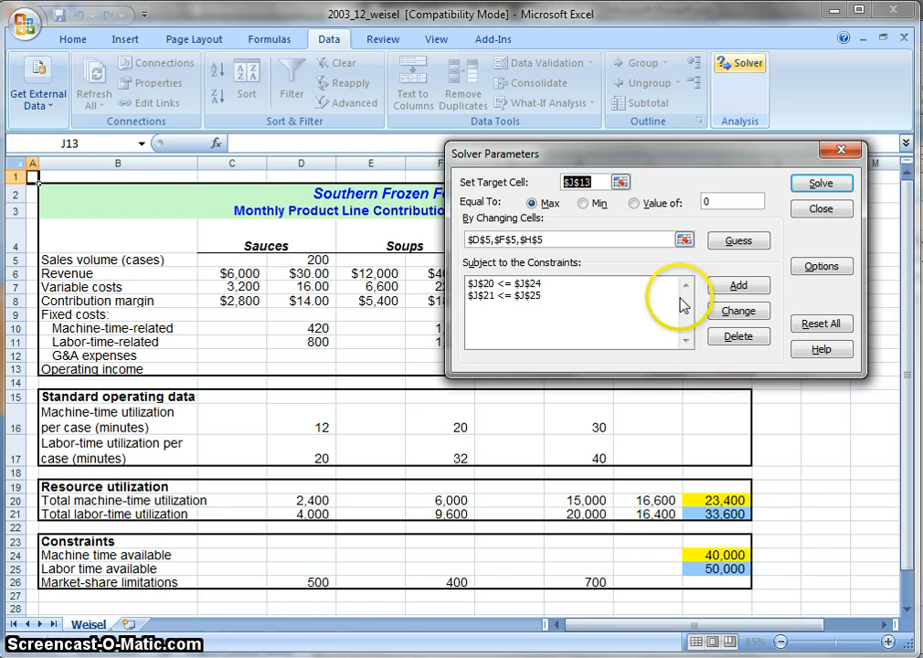
- Solve the model, yielding 2,500 cases of Sauces and $15,000 operating income
{"action": "left_click", "coordinate": [820, 183]}
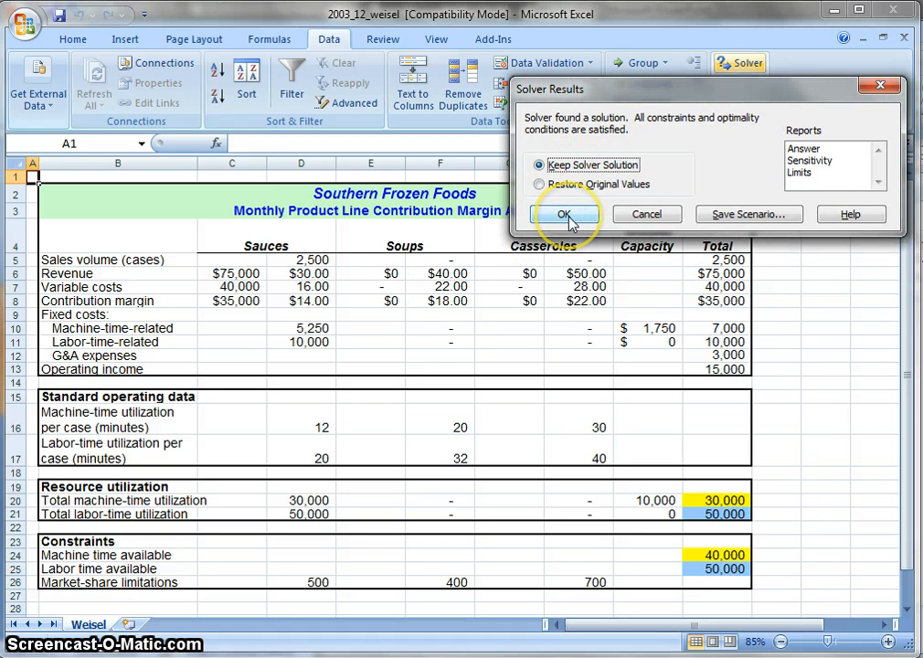
{"action": "left_click", "coordinate": [564, 214]}
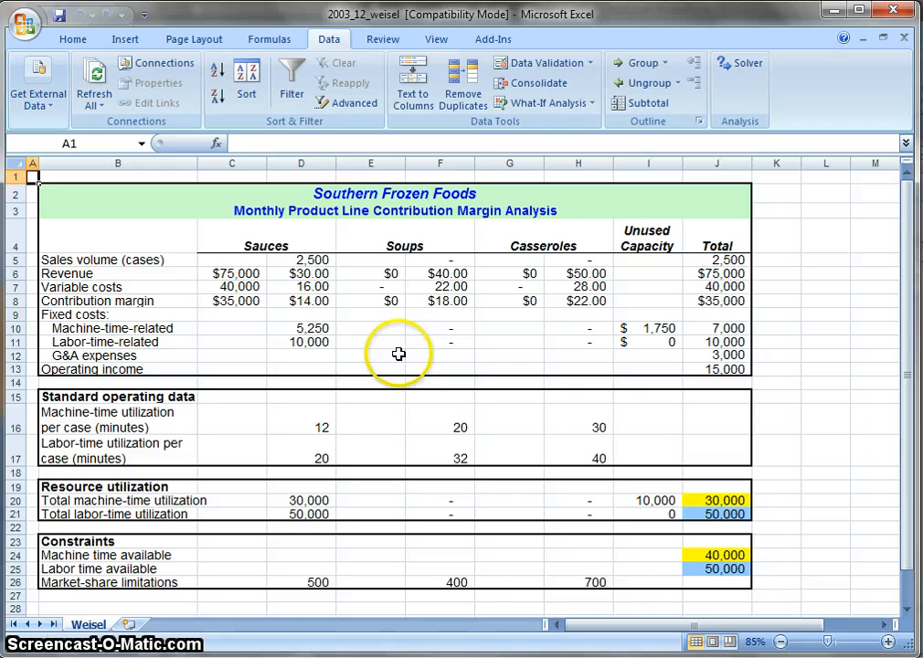
{"action": "mouse_move", "coordinate": [541, 347]}
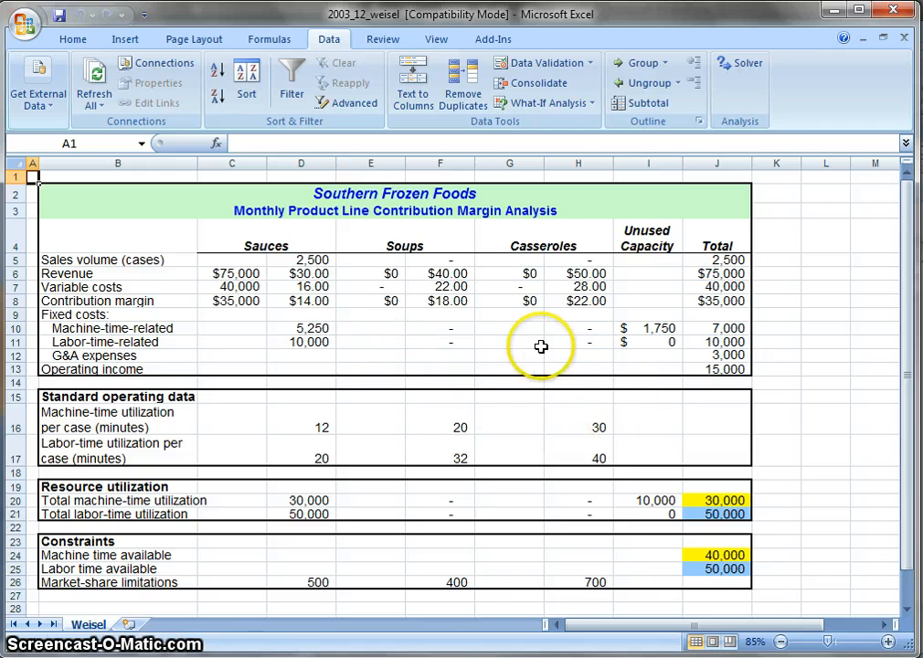
{"action": "mouse_move", "coordinate": [328, 300]}
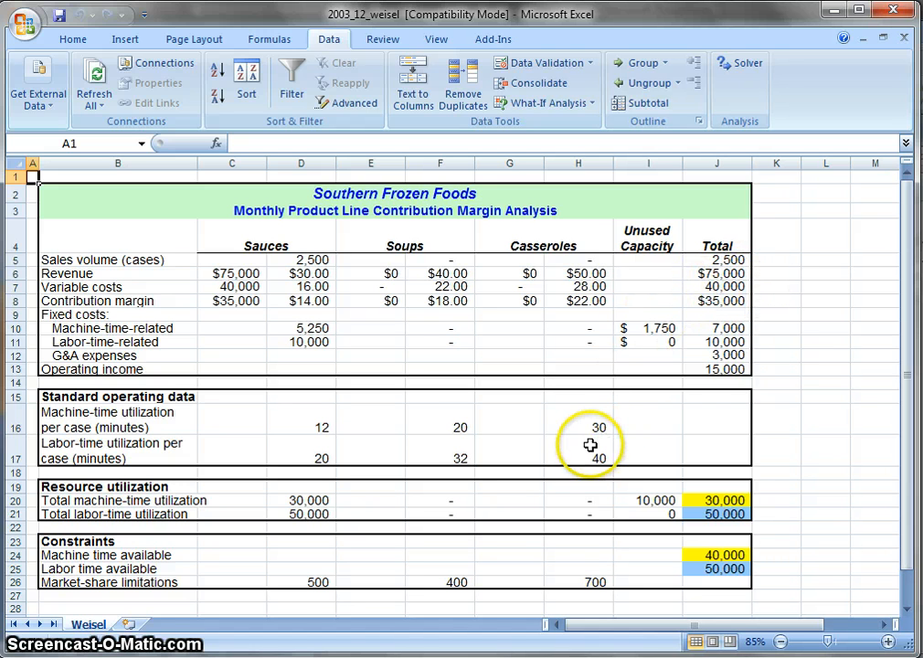
{"action": "mouse_move", "coordinate": [509, 479]}
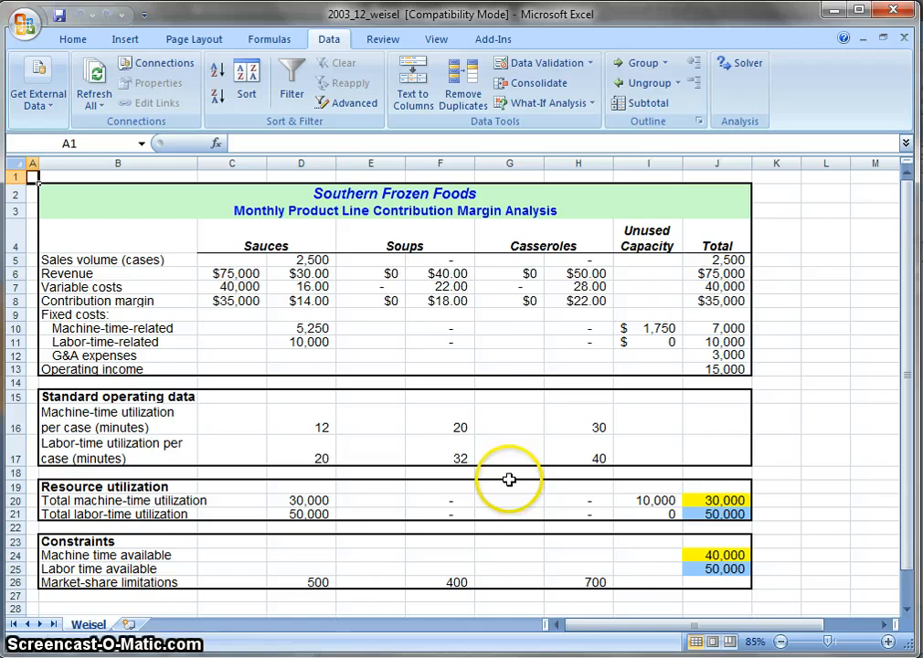
{"action": "mouse_move", "coordinate": [740, 62]}
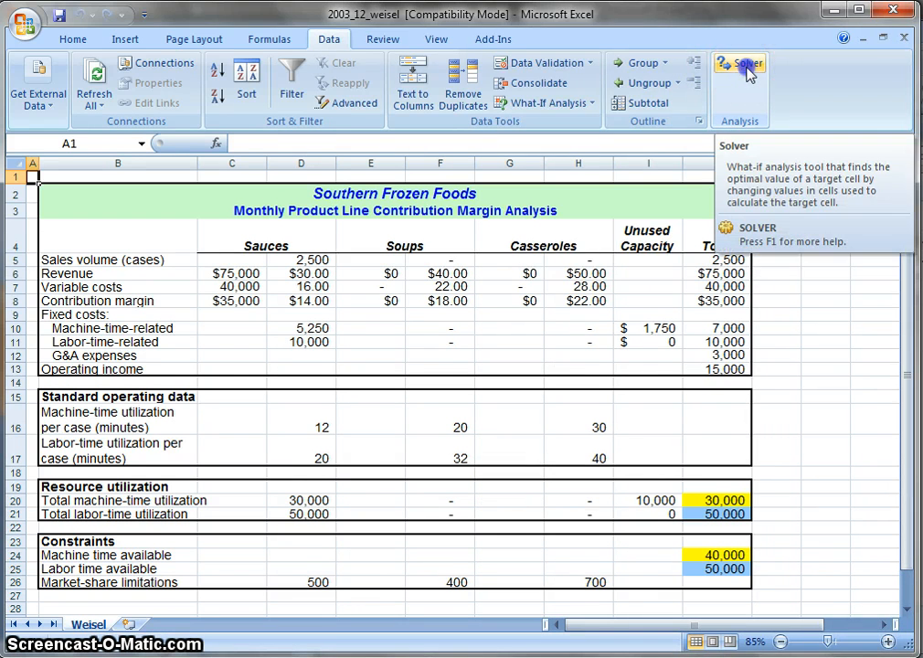
- Reopen Solver Parameters from the Data tab and start a new constraint
{"action": "left_click", "coordinate": [738, 69]}
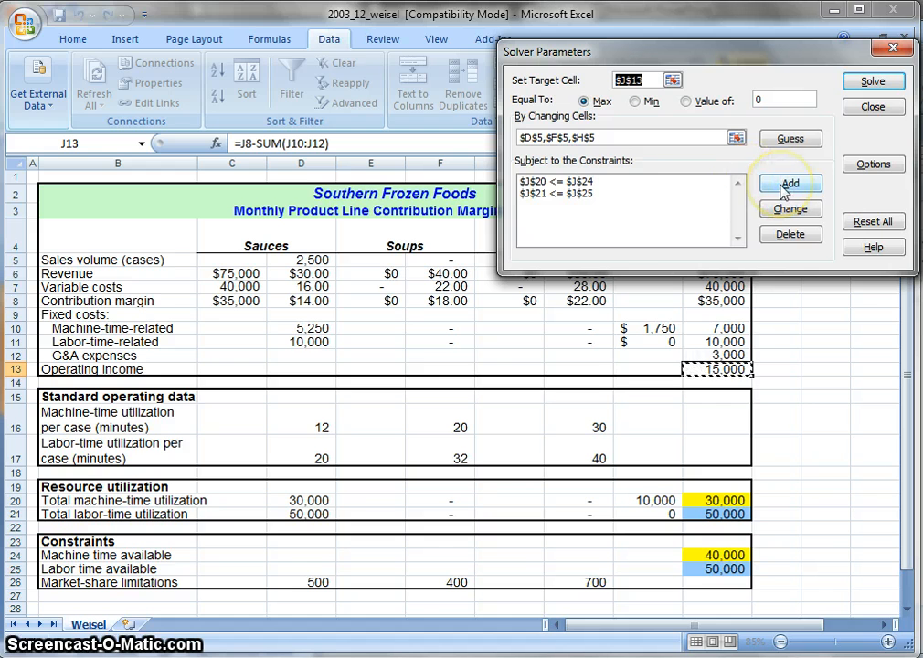
{"action": "left_click", "coordinate": [789, 184]}
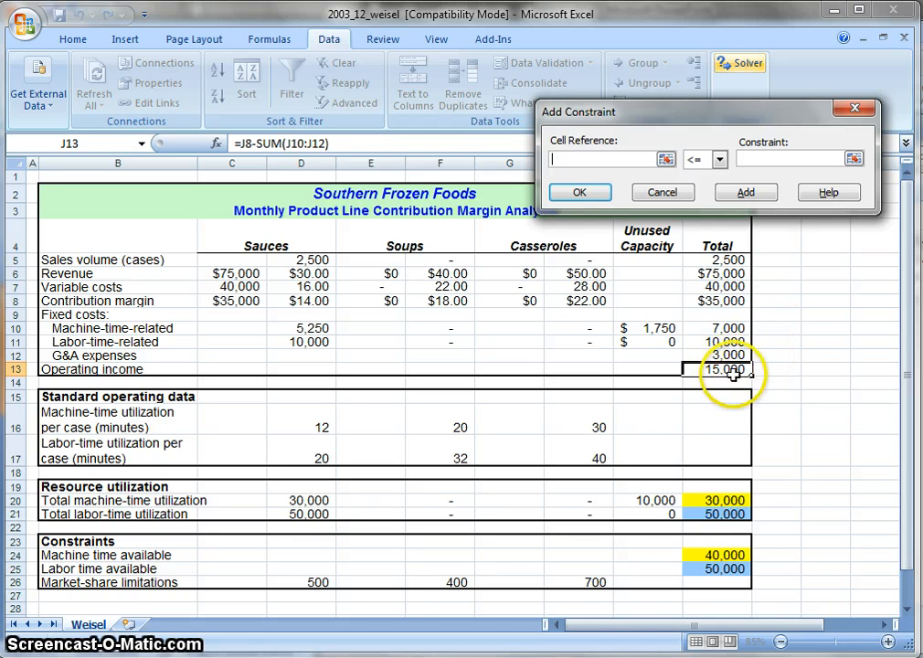
{"action": "mouse_move", "coordinate": [533, 306]}
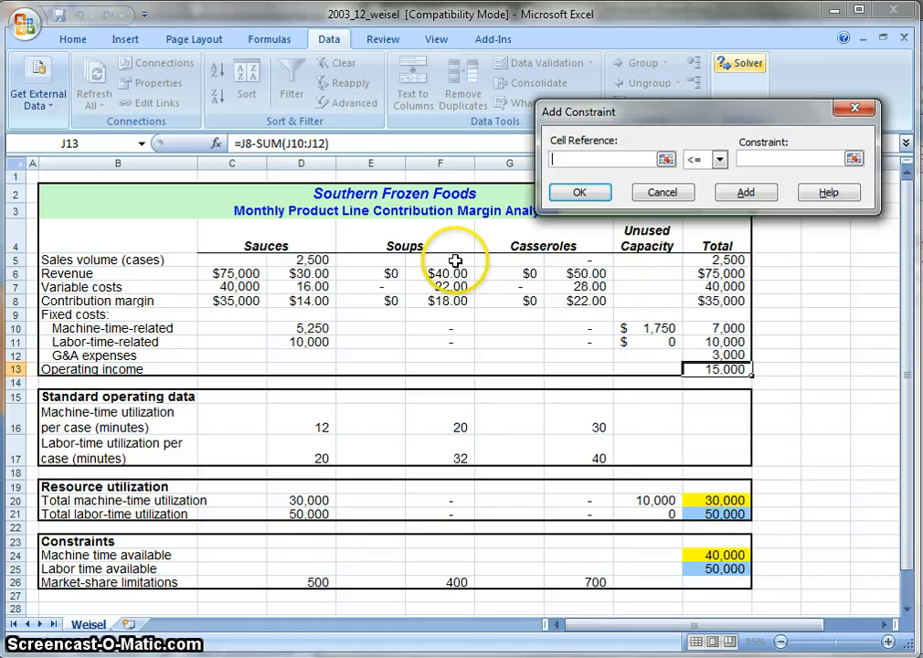
{"action": "mouse_move", "coordinate": [576, 272]}
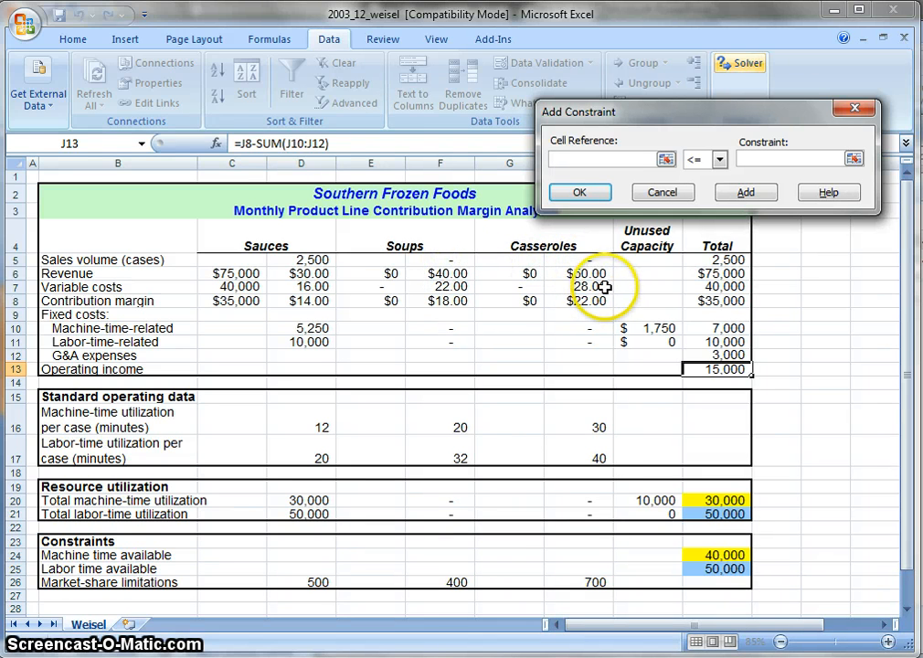
{"action": "mouse_move", "coordinate": [627, 301]}
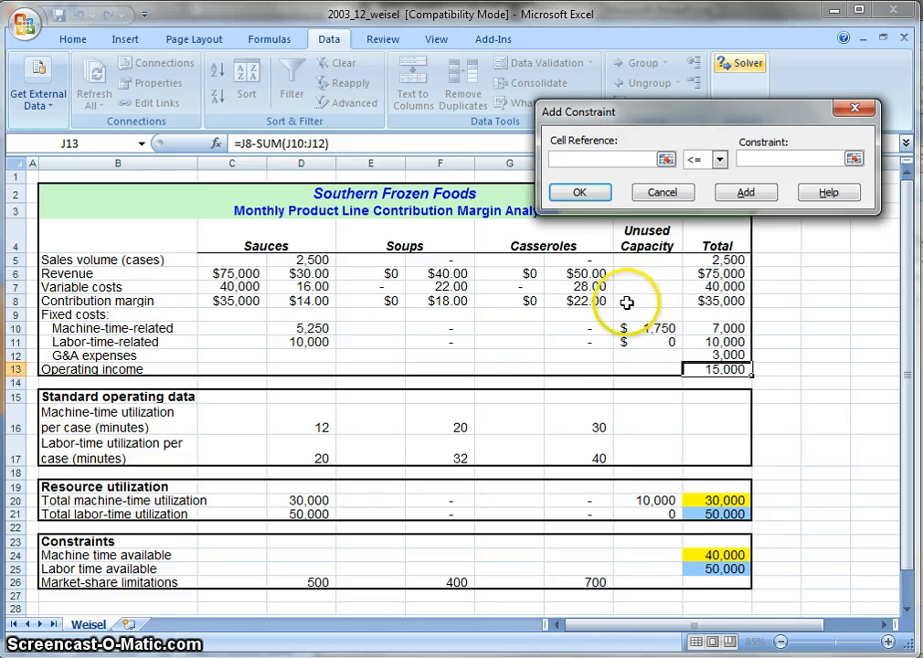
{"action": "mouse_move", "coordinate": [628, 216]}
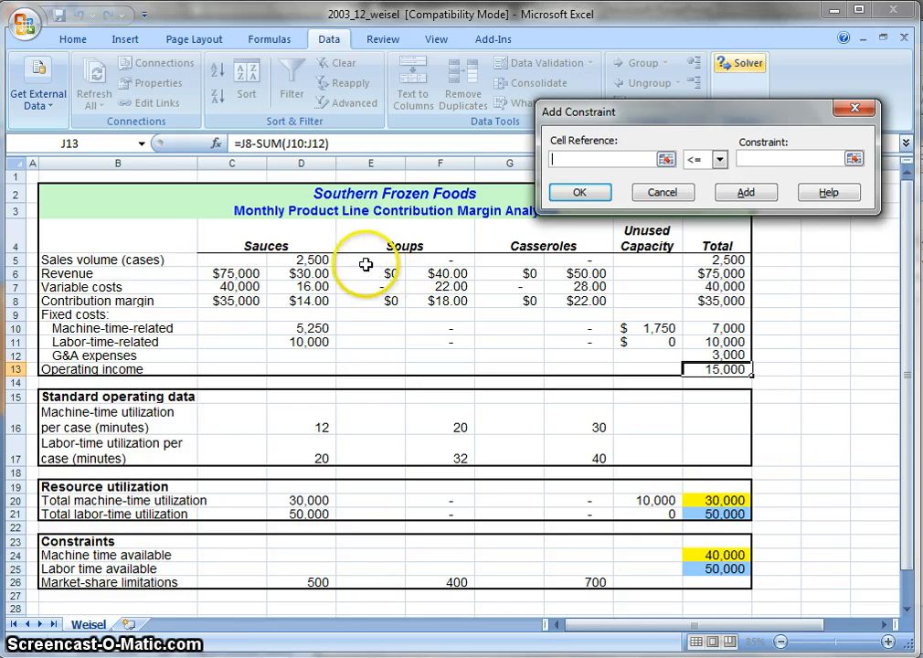
- Add market-share caps D5 <= D26, F5 <= F26 and H5 <= H26
{"action": "left_click", "coordinate": [301, 260]}
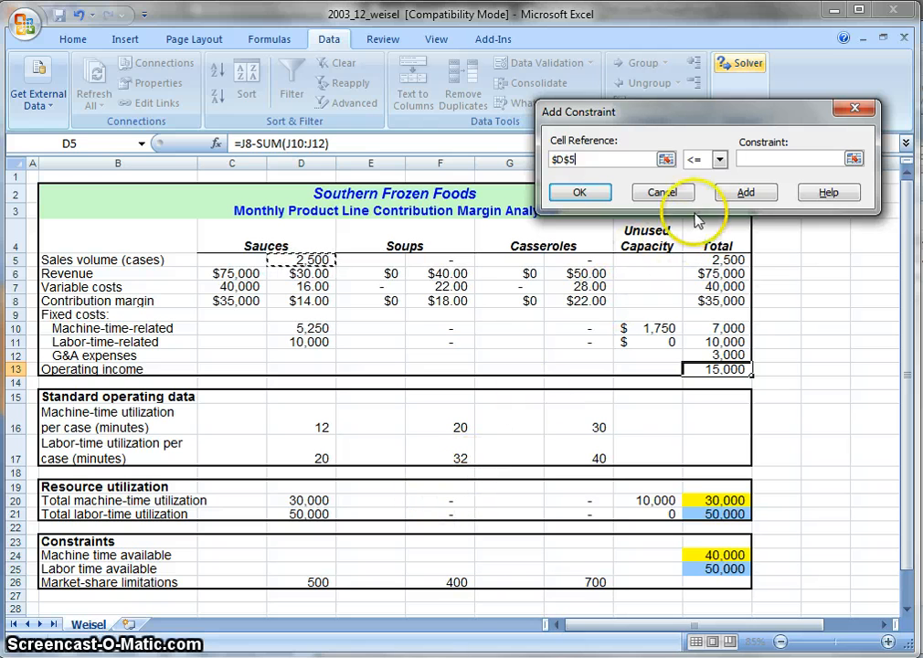
{"action": "mouse_move", "coordinate": [704, 164]}
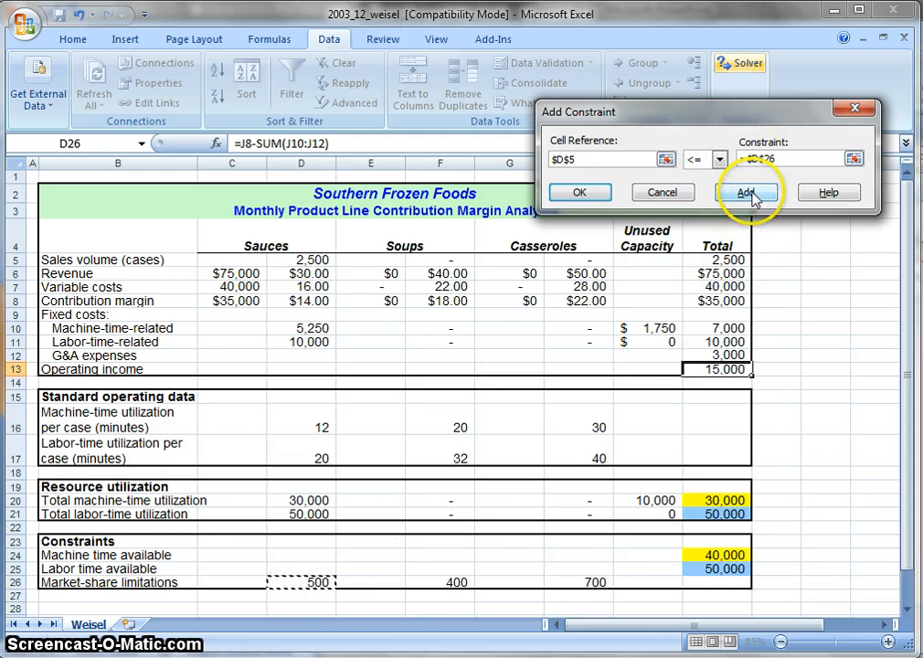
{"action": "left_click", "coordinate": [747, 192]}
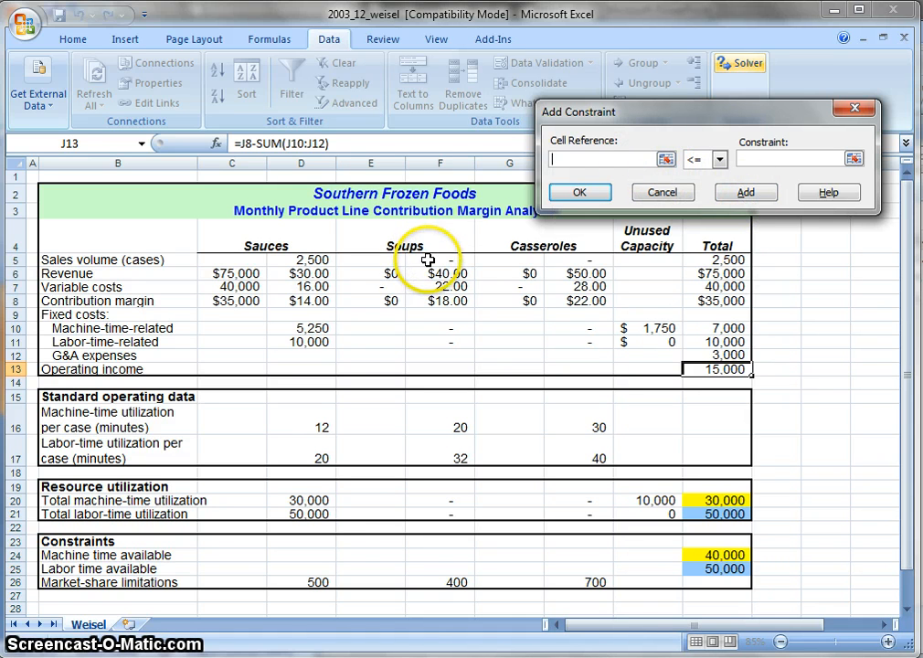
{"action": "left_click", "coordinate": [428, 274]}
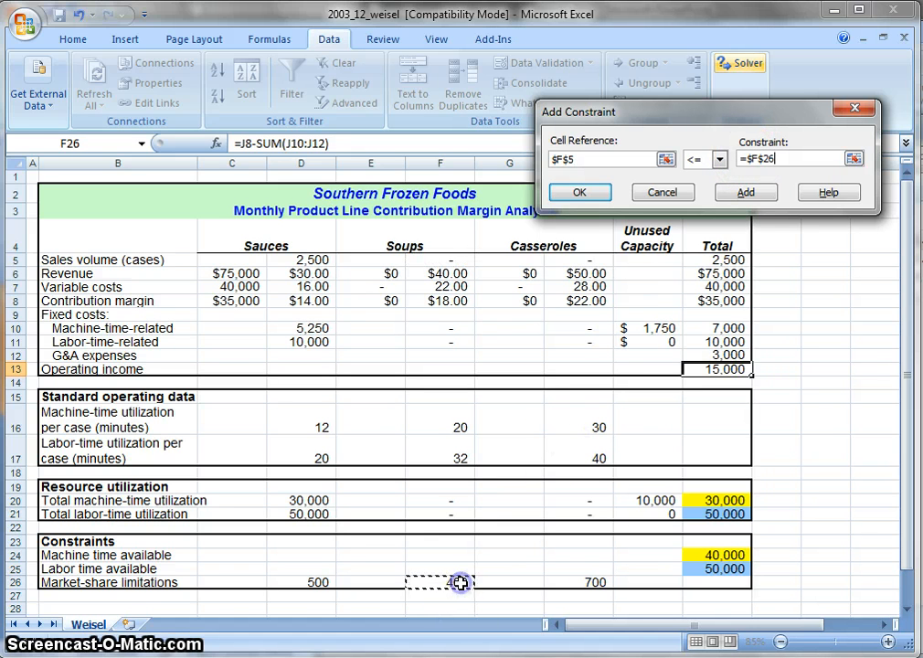
{"action": "left_click", "coordinate": [745, 192]}
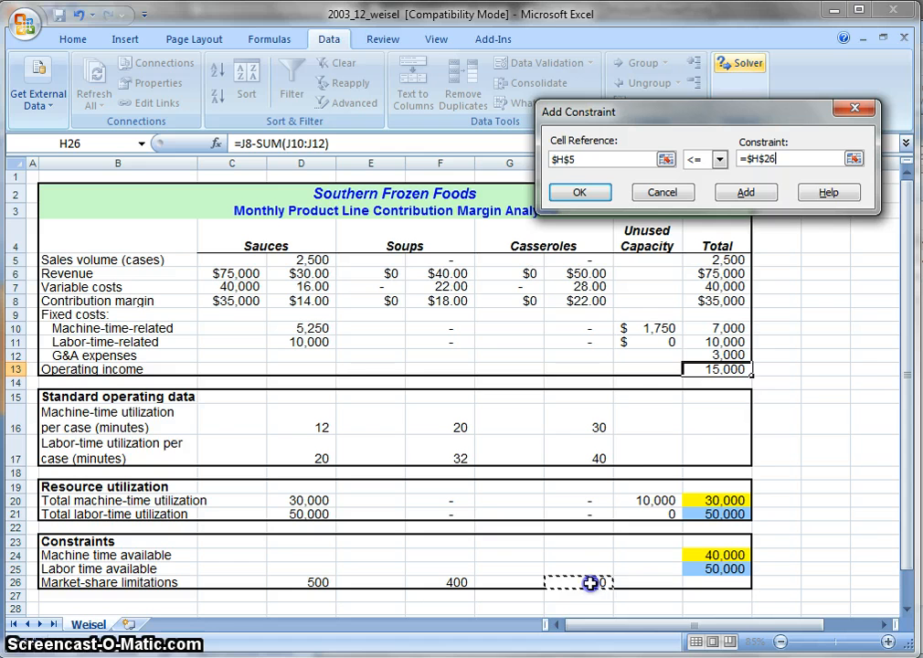
{"action": "left_click", "coordinate": [580, 192]}
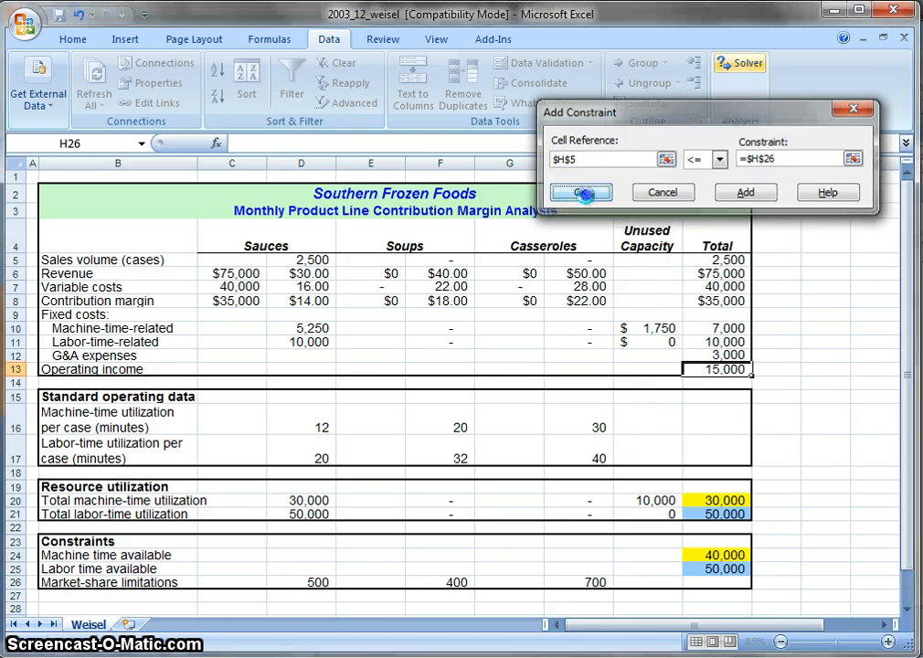
{"action": "left_click", "coordinate": [580, 192]}
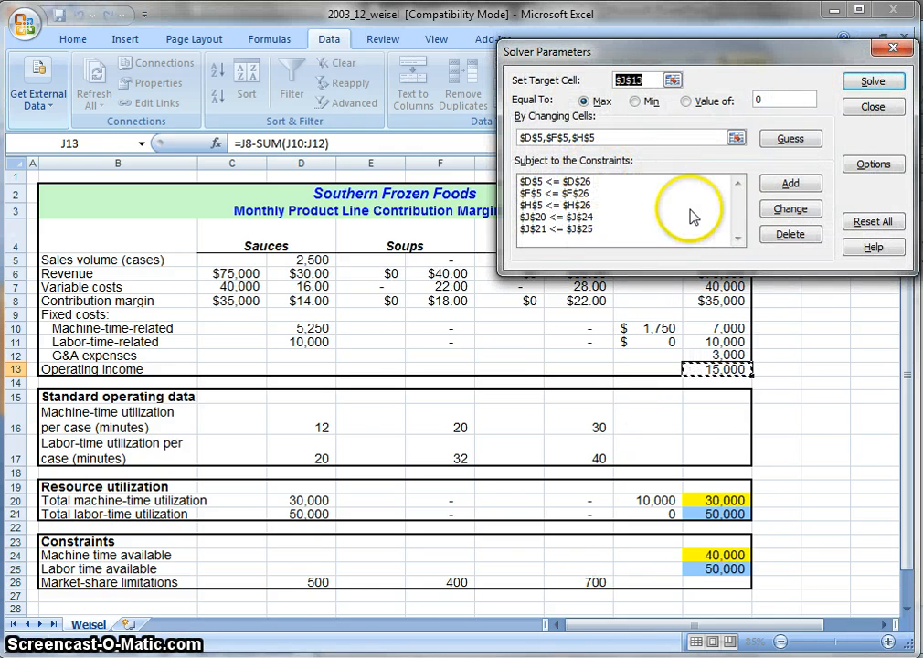
{"action": "mouse_move", "coordinate": [631, 215]}
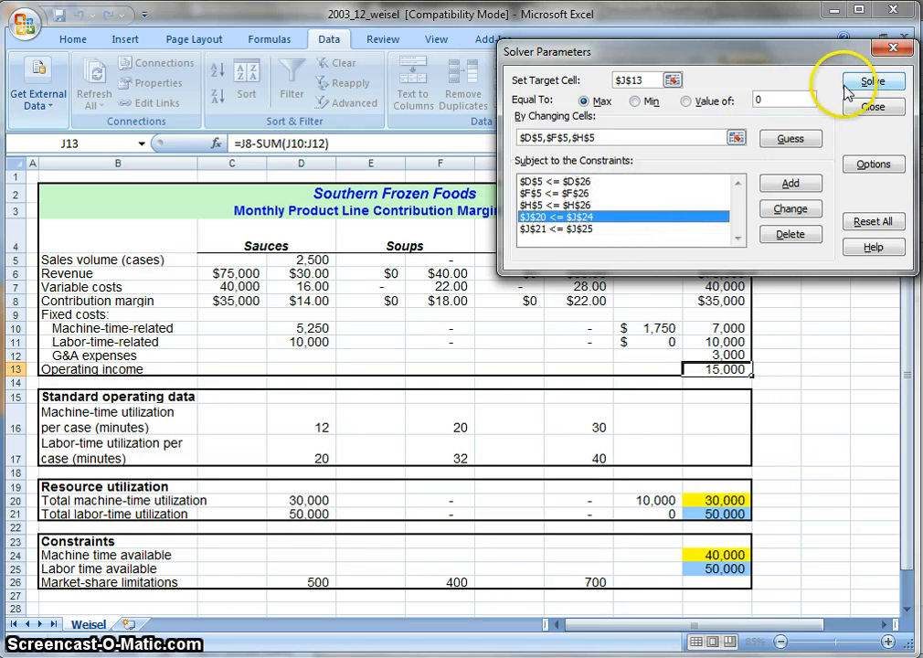
{"action": "mouse_move", "coordinate": [865, 144]}
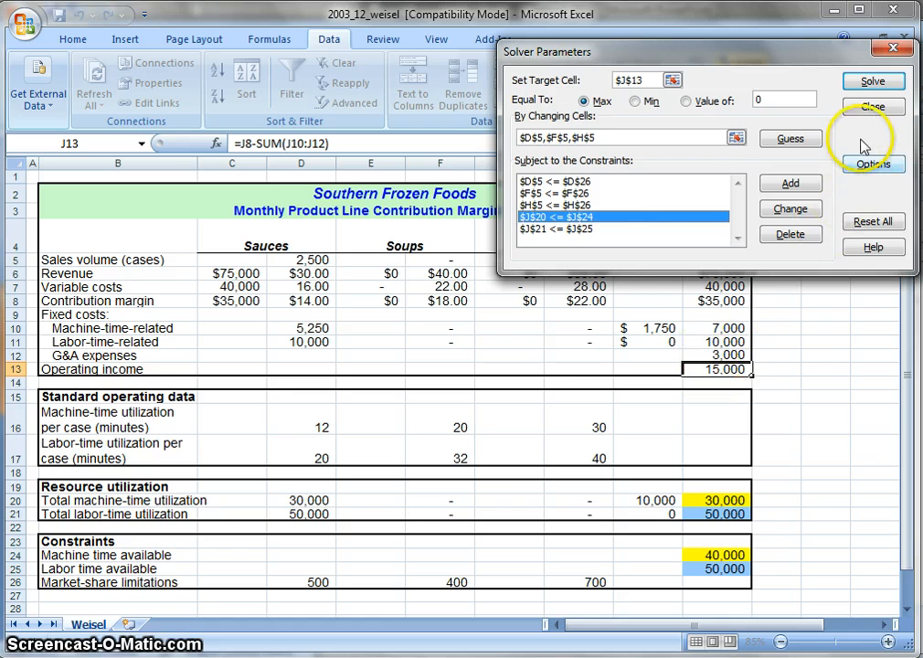
- Re-solve to get 500 Sauces, 400 Soups, 680 Casseroles and $9,160 income
{"action": "left_click", "coordinate": [872, 80]}
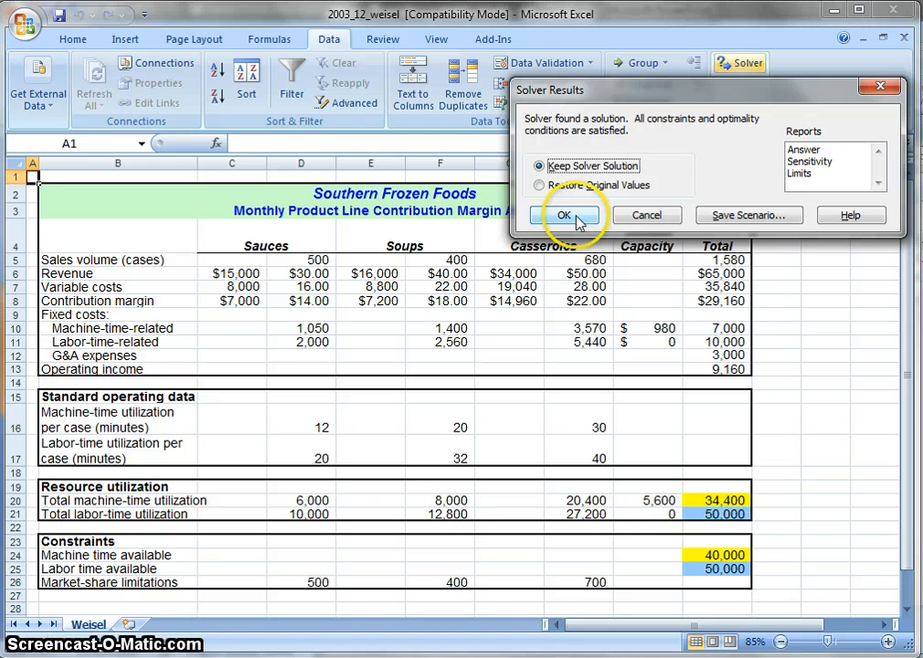
{"action": "mouse_move", "coordinate": [567, 185]}
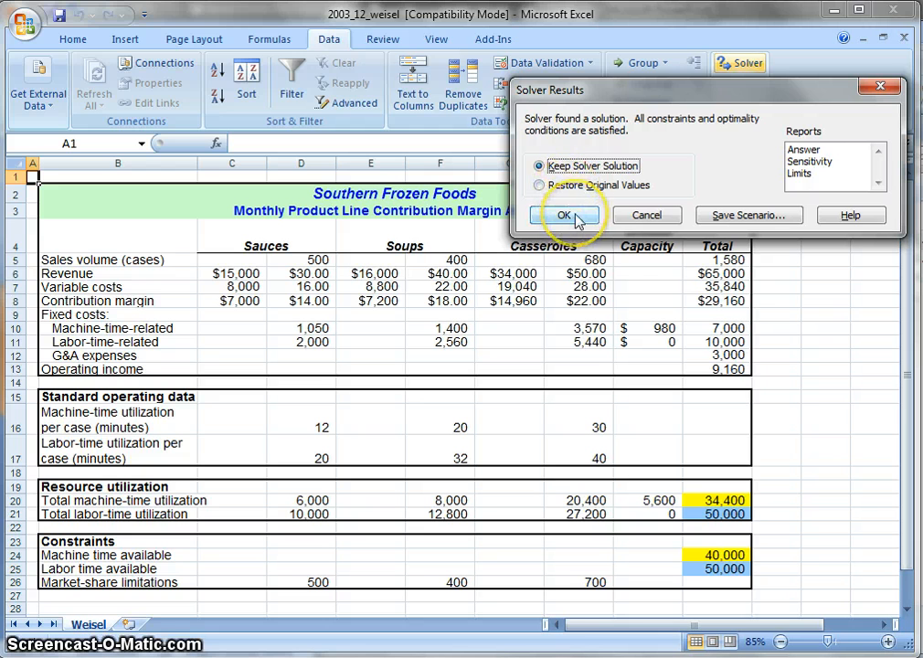
{"action": "mouse_move", "coordinate": [539, 165]}
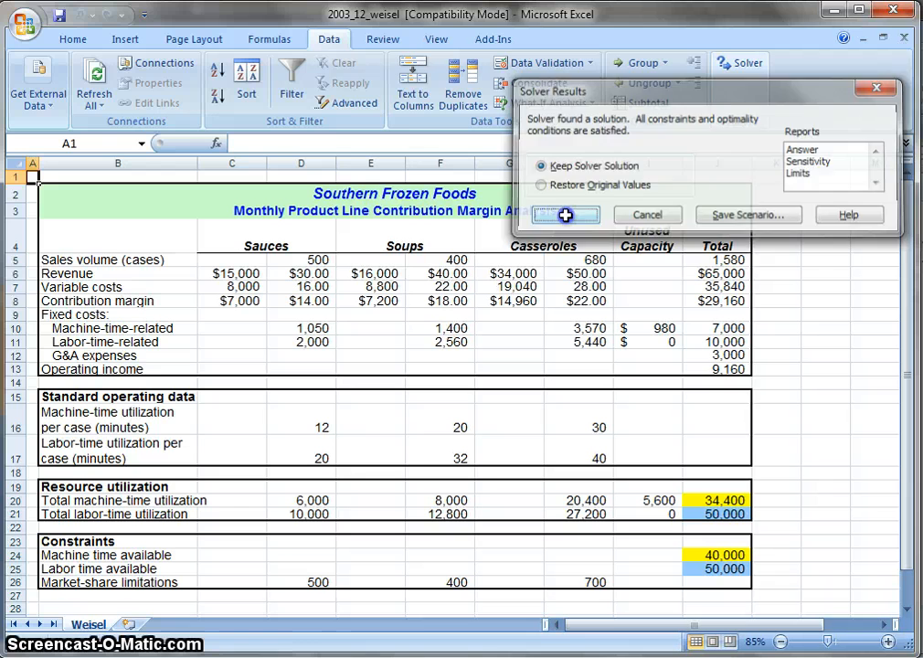
- Keep the Solver solution with operating income at $9,160
{"action": "left_click", "coordinate": [565, 215]}
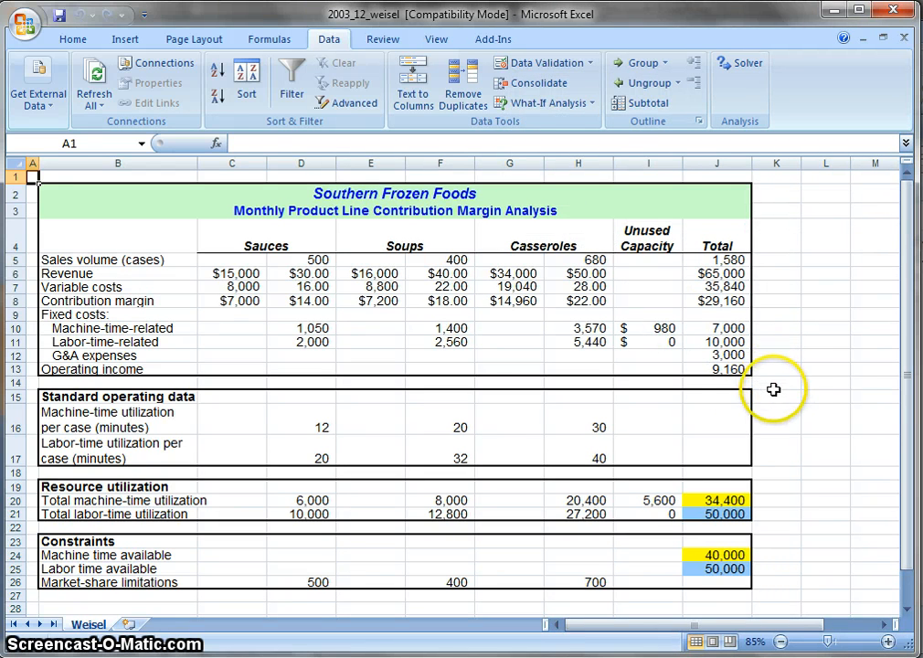
{"action": "mouse_move", "coordinate": [453, 312]}
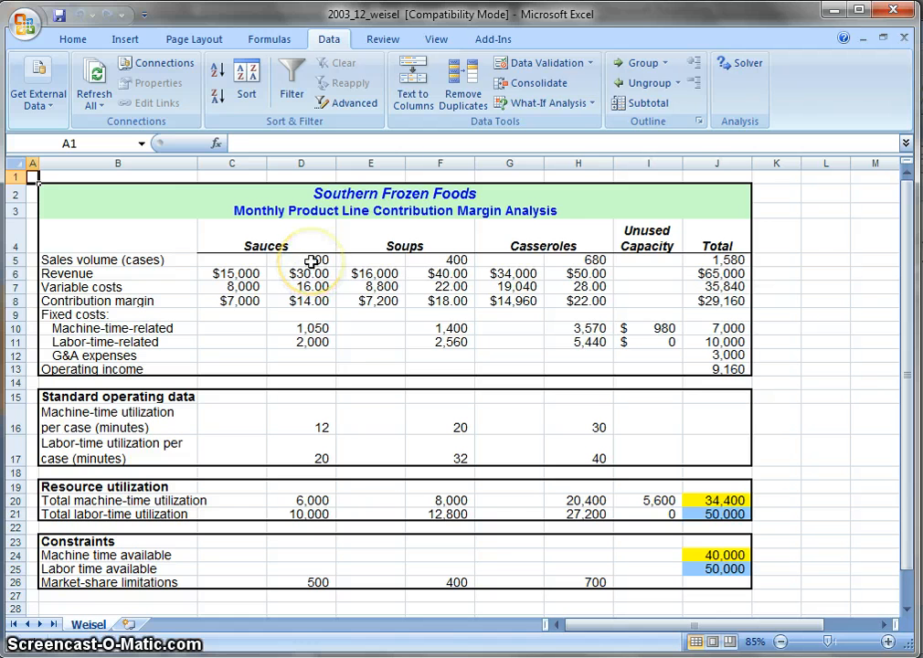
{"action": "mouse_move", "coordinate": [419, 265]}
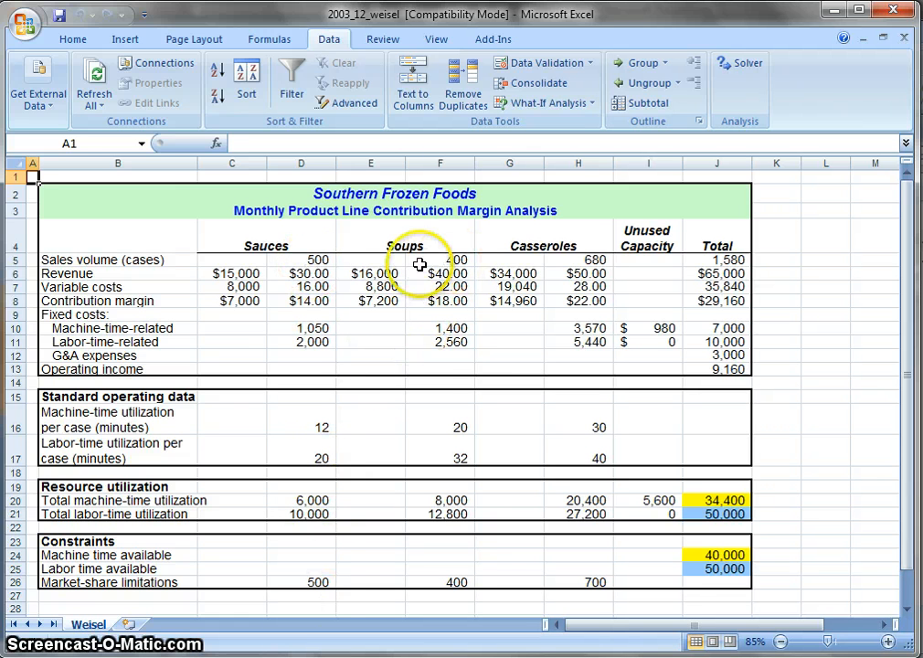
{"action": "mouse_move", "coordinate": [462, 521]}
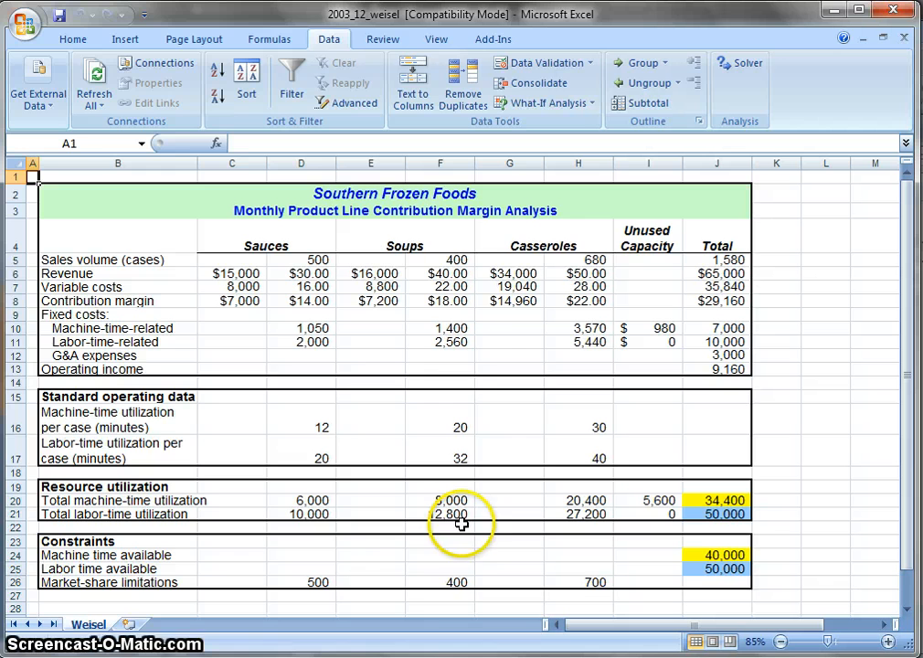